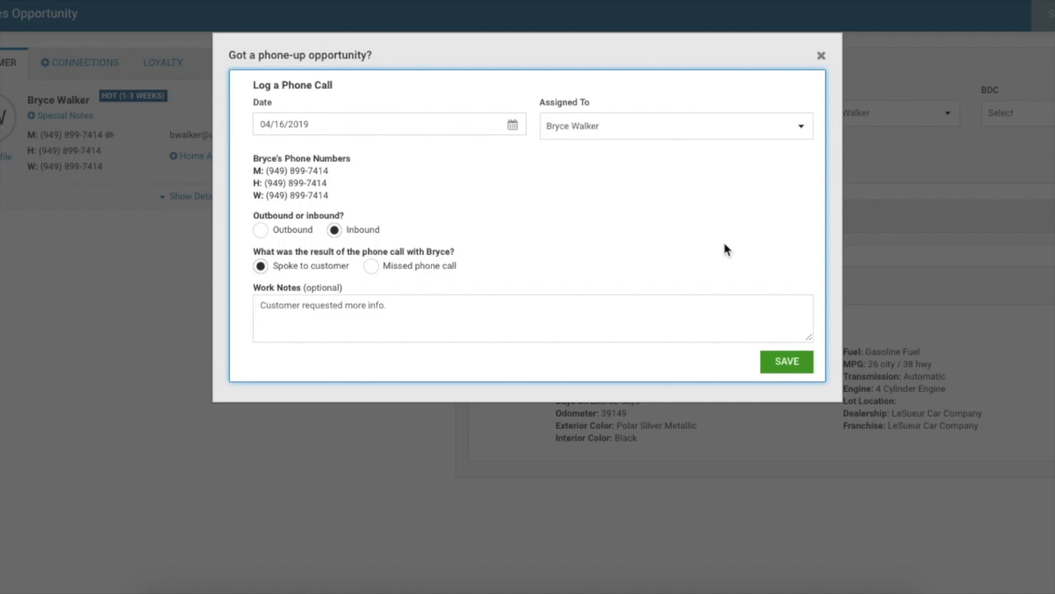
mouse_move(674, 211)
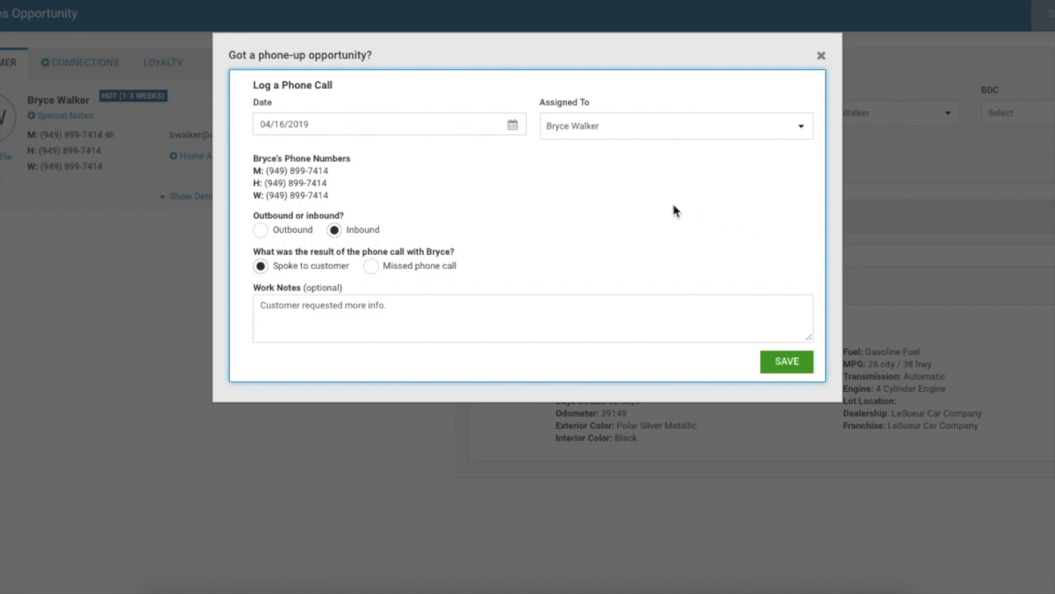
mouse_move(639, 236)
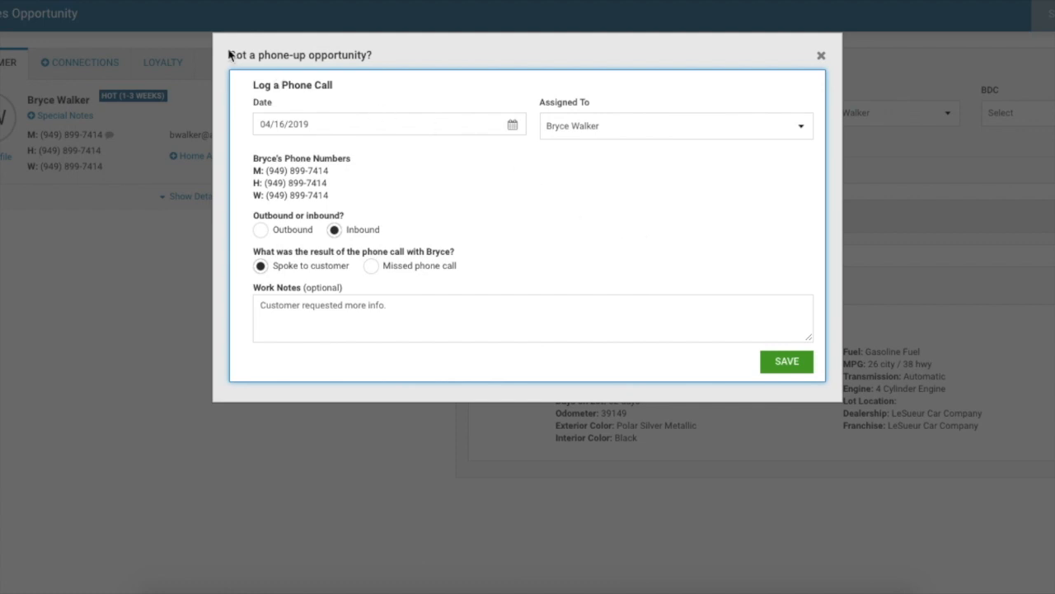
Step: Save the inbound 'Spoke to customer' call with the work note that the customer requested more info
click(532, 318)
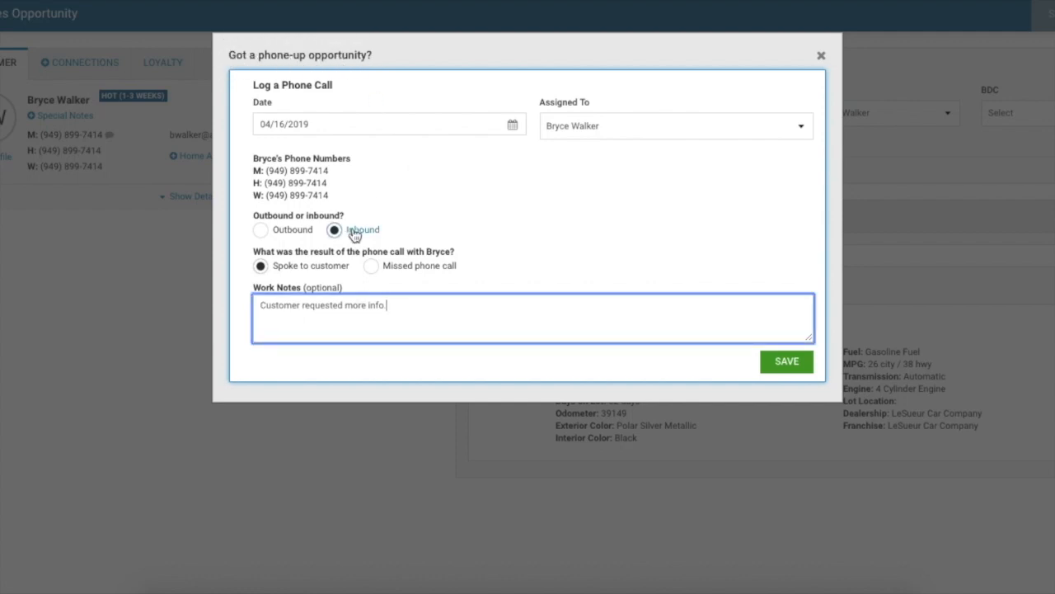
mouse_move(257, 289)
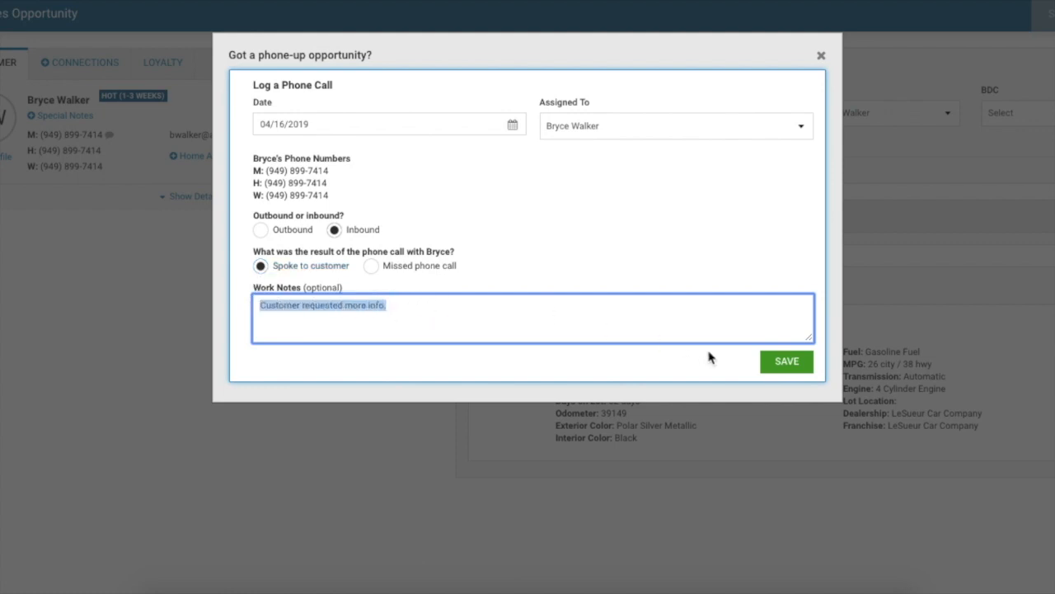
mouse_move(699, 354)
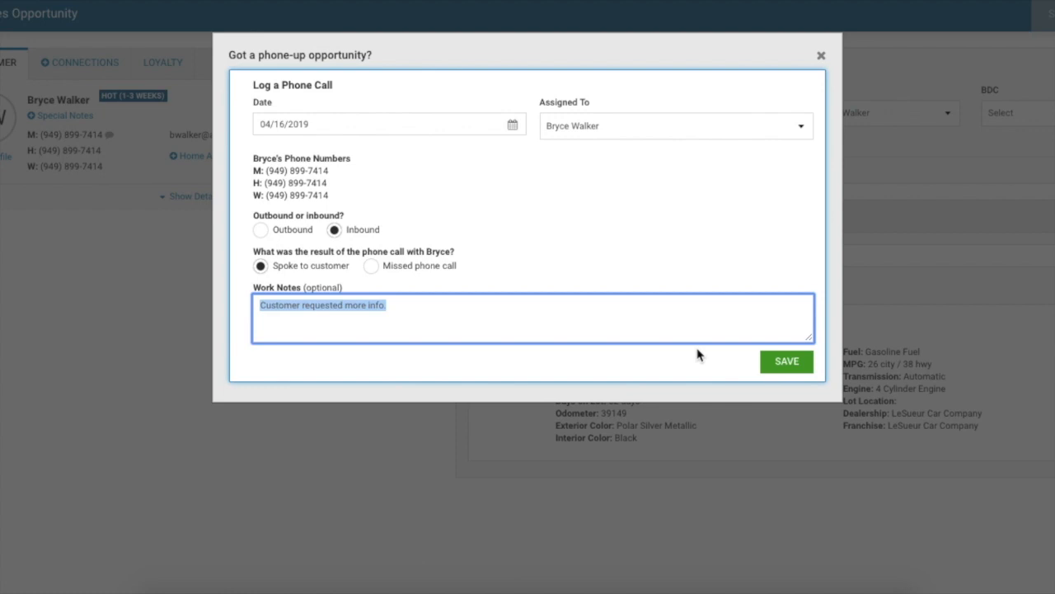
click(786, 361)
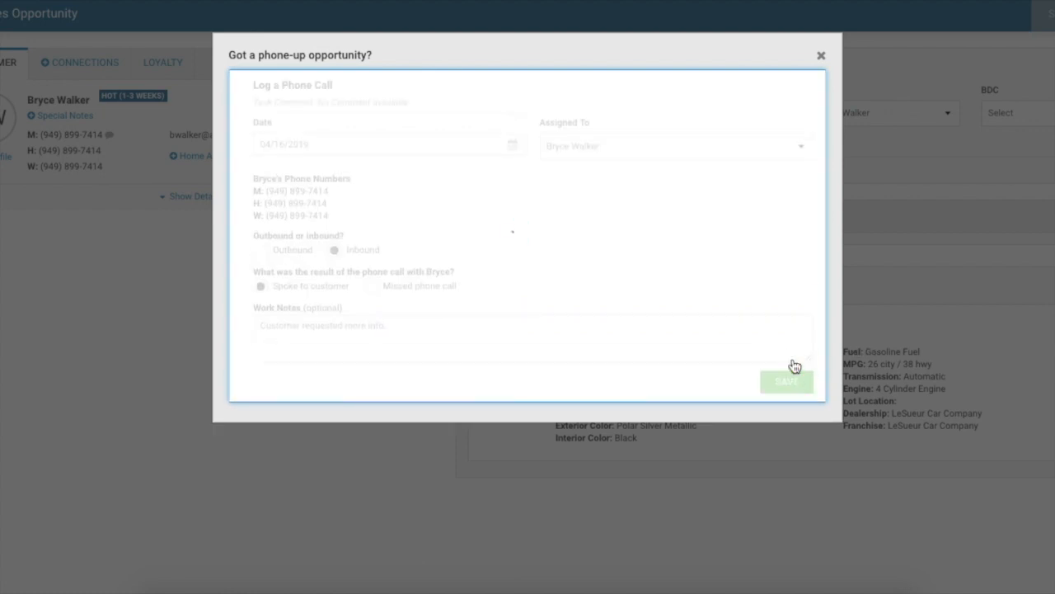
Step: Wait for the save to finish so the Inbound Call entry appears in the Opportunity Timeline history
click(786, 381)
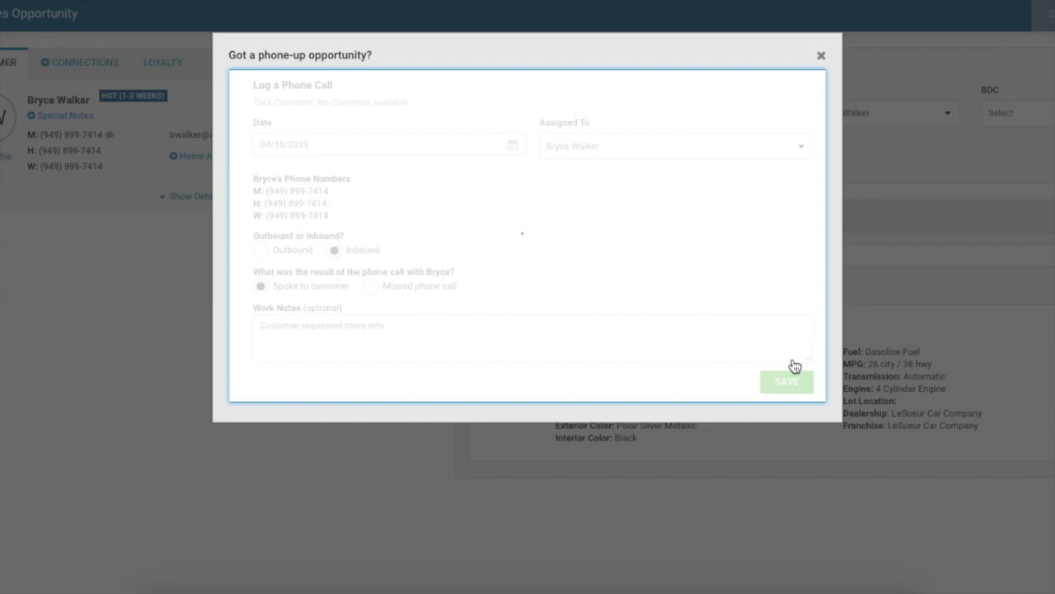
click(786, 381)
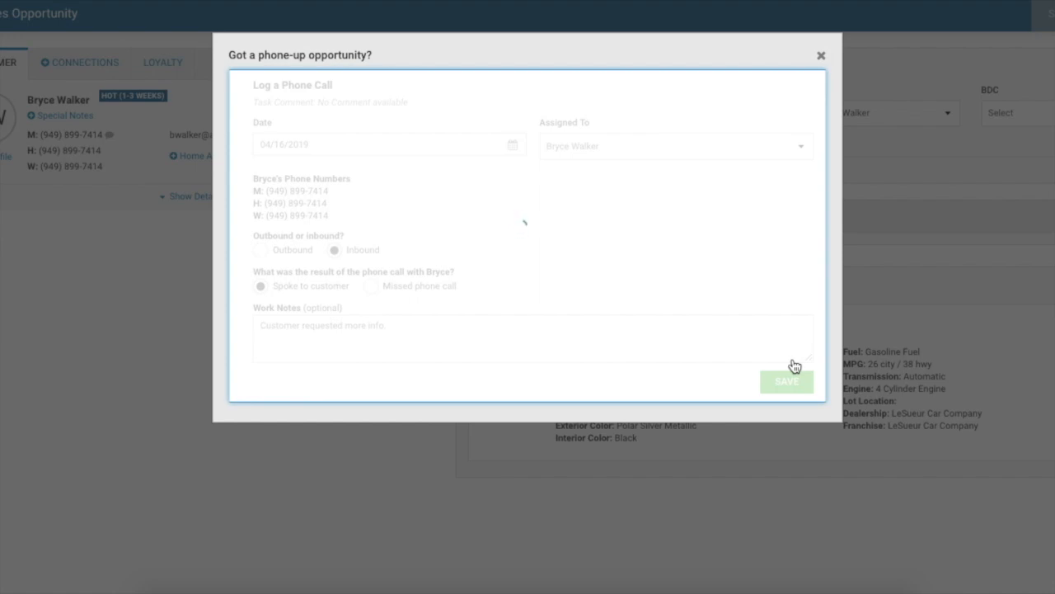
click(786, 381)
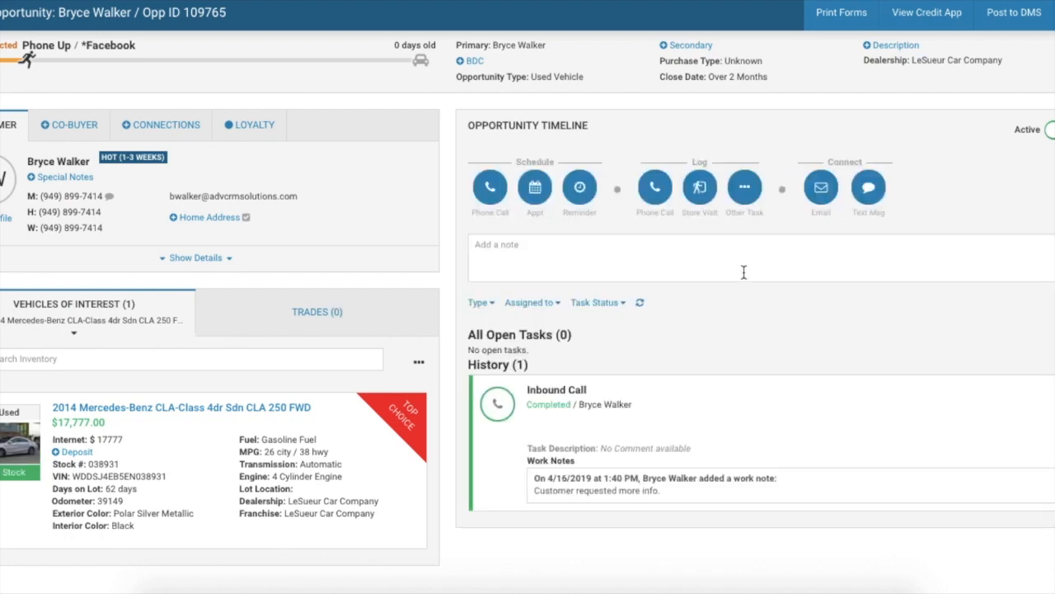
mouse_move(836, 336)
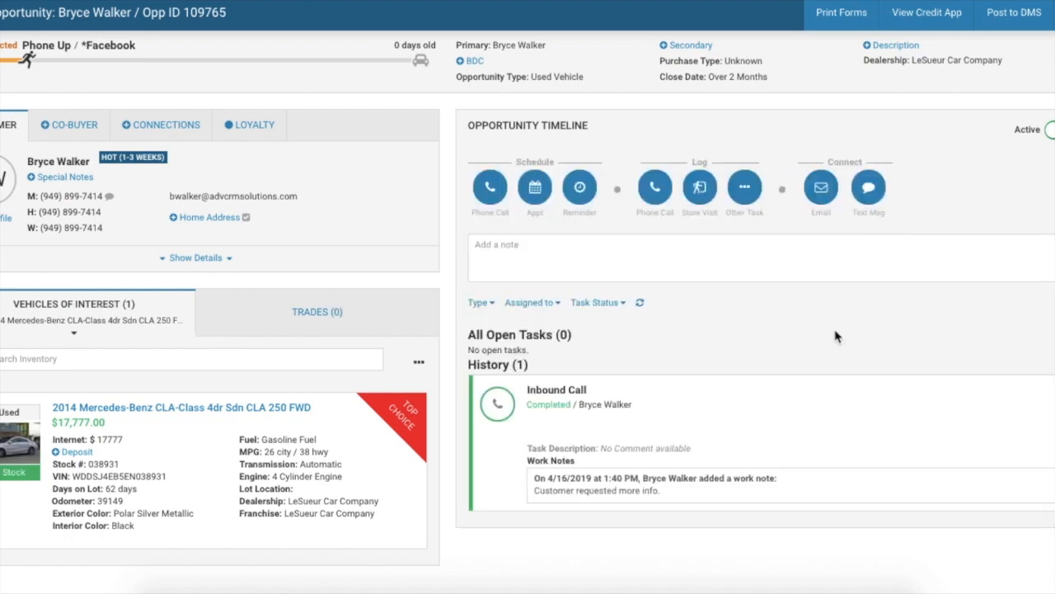
mouse_move(814, 234)
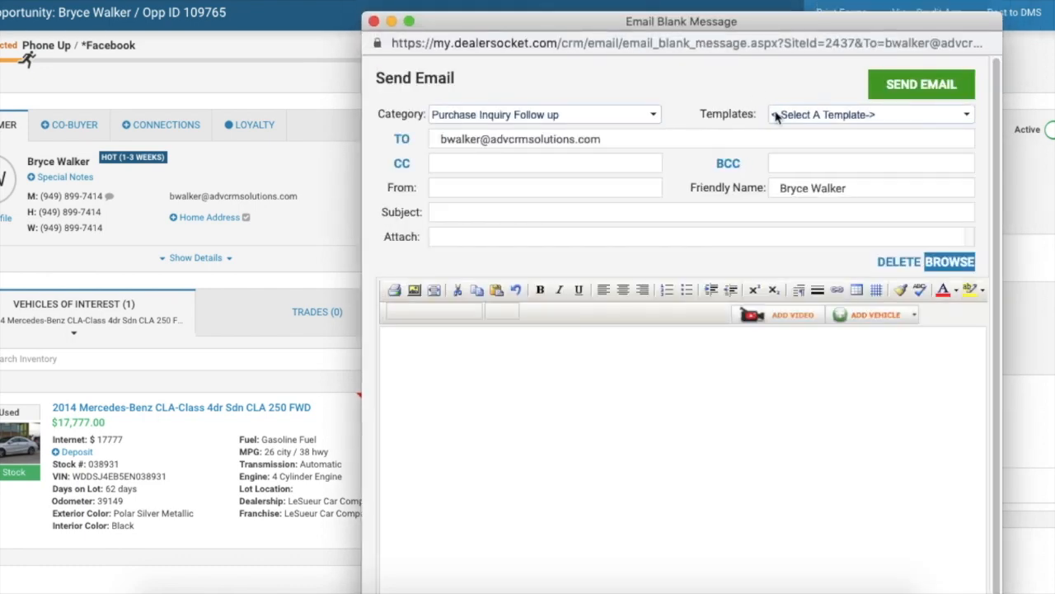
Step: Fill the Send Email draft from Smart Reply Template 3
click(868, 114)
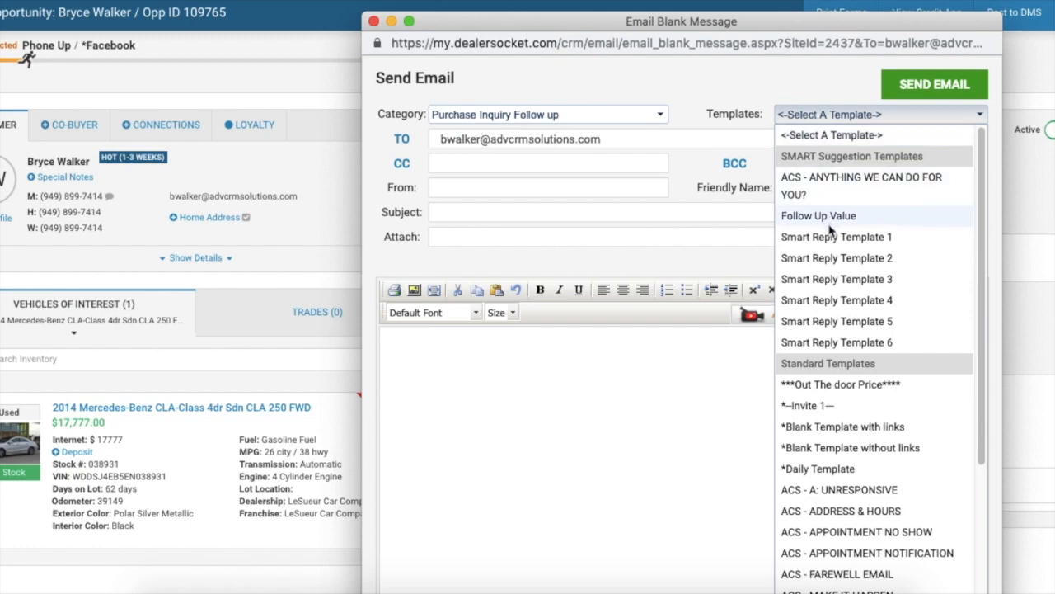
mouse_move(835, 279)
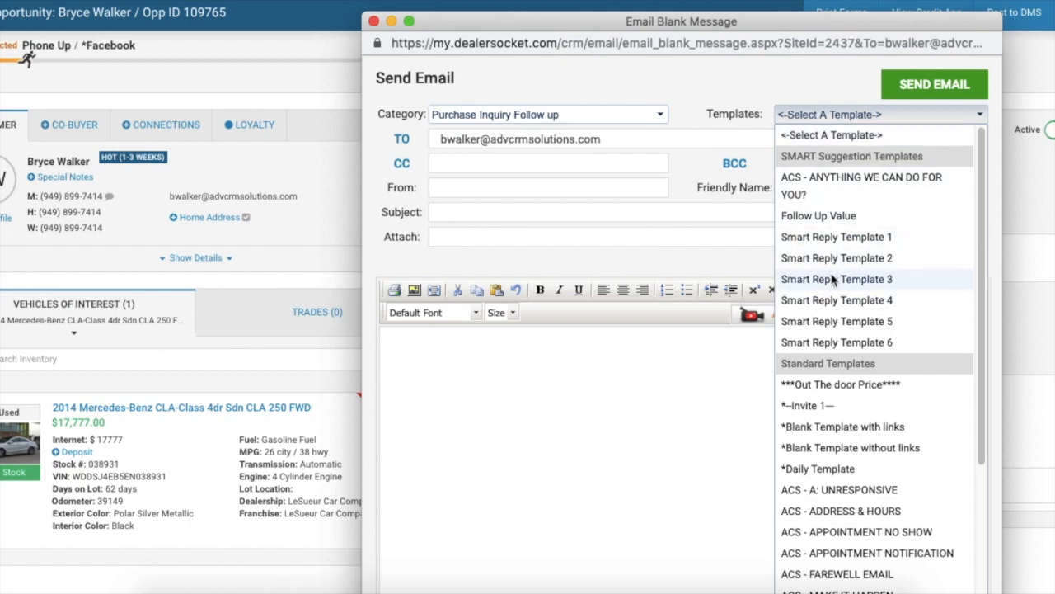
click(836, 278)
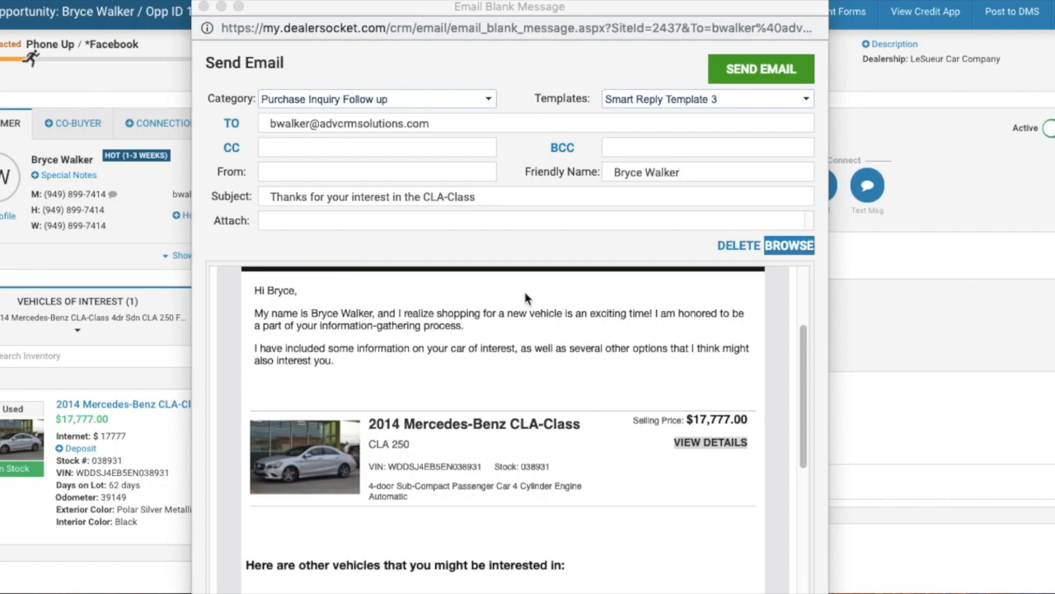
Step: Review the email preview and open the 2014 Mercedes CLA-Class vehicle details
scroll(down, 3)
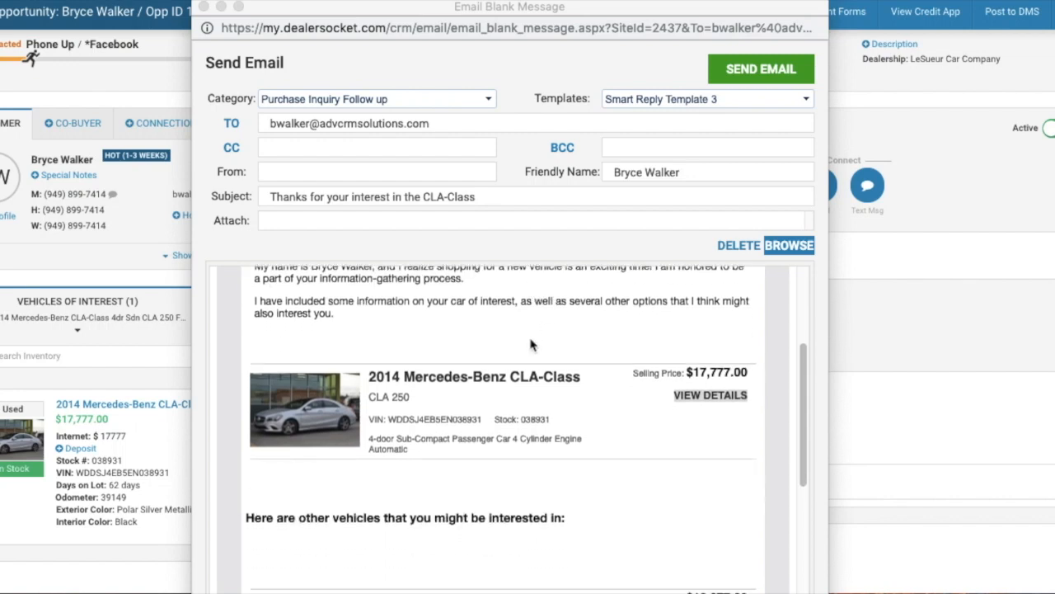
scroll(down, 3)
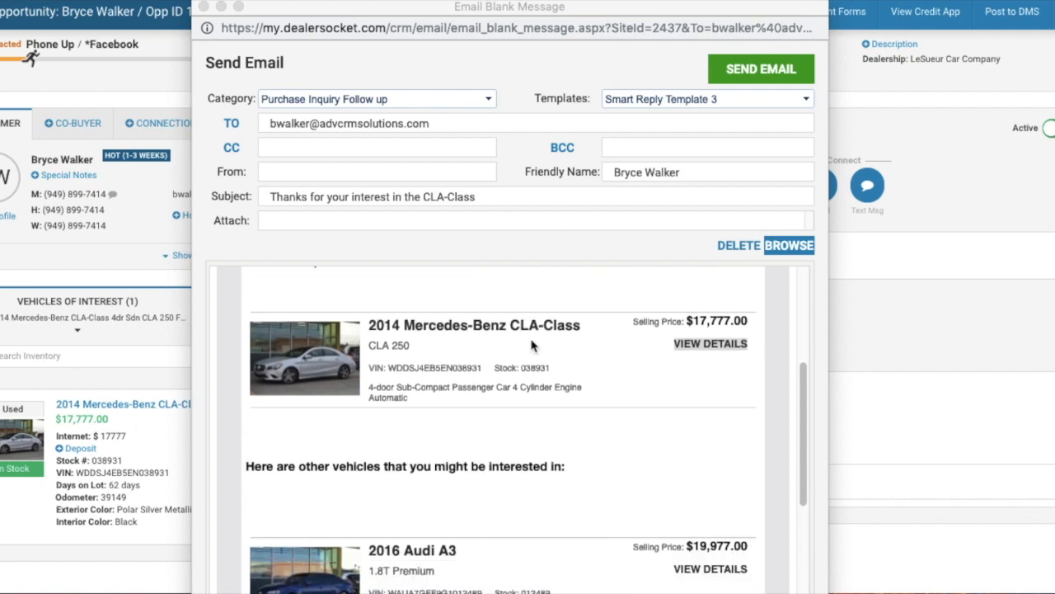
scroll(down, 3)
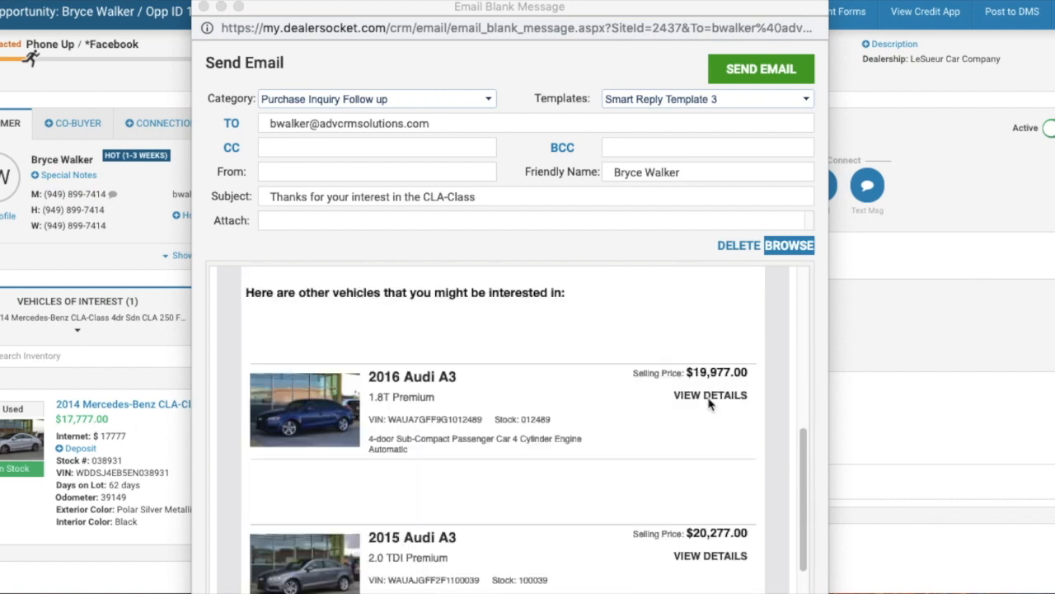
scroll(down, 3)
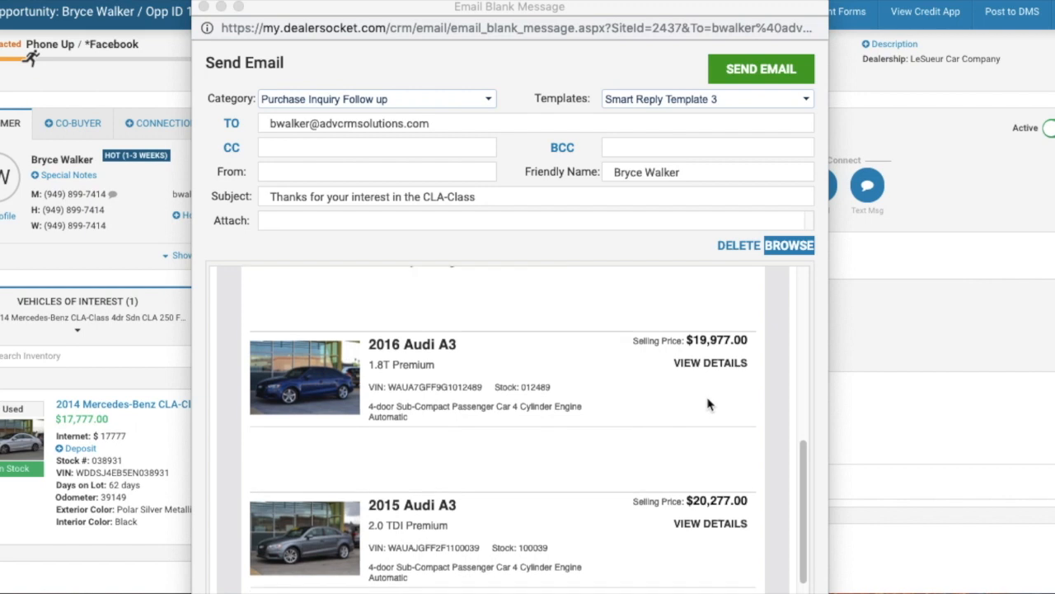
scroll(down, 3)
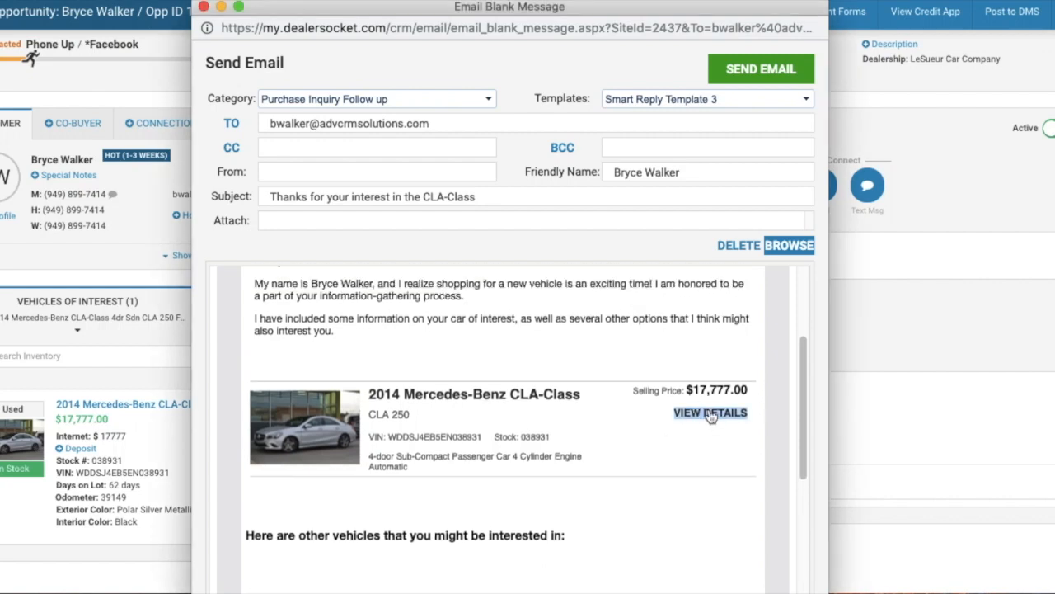
click(711, 412)
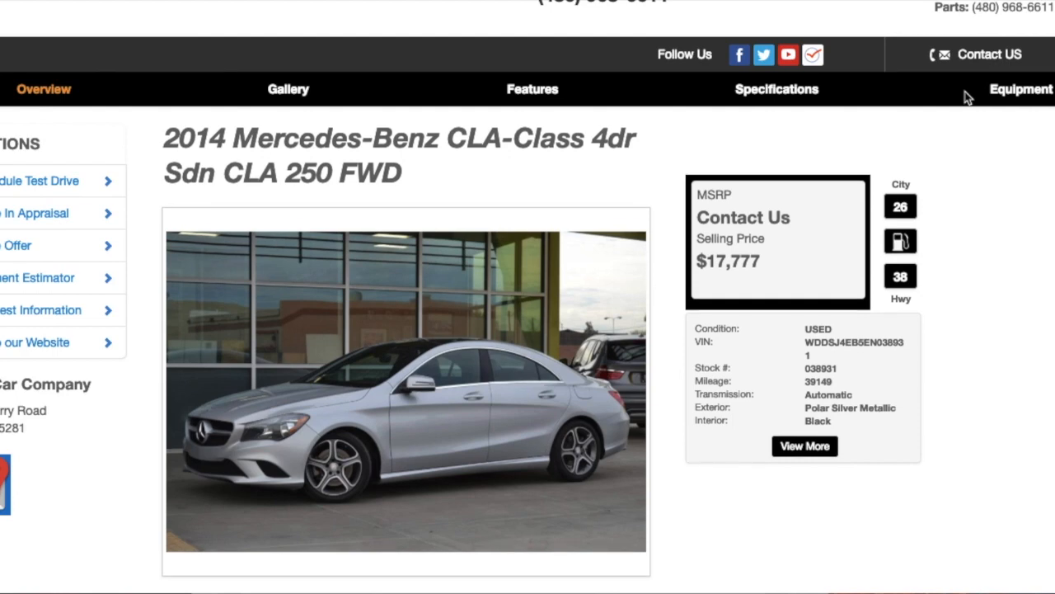
scroll(down, 3)
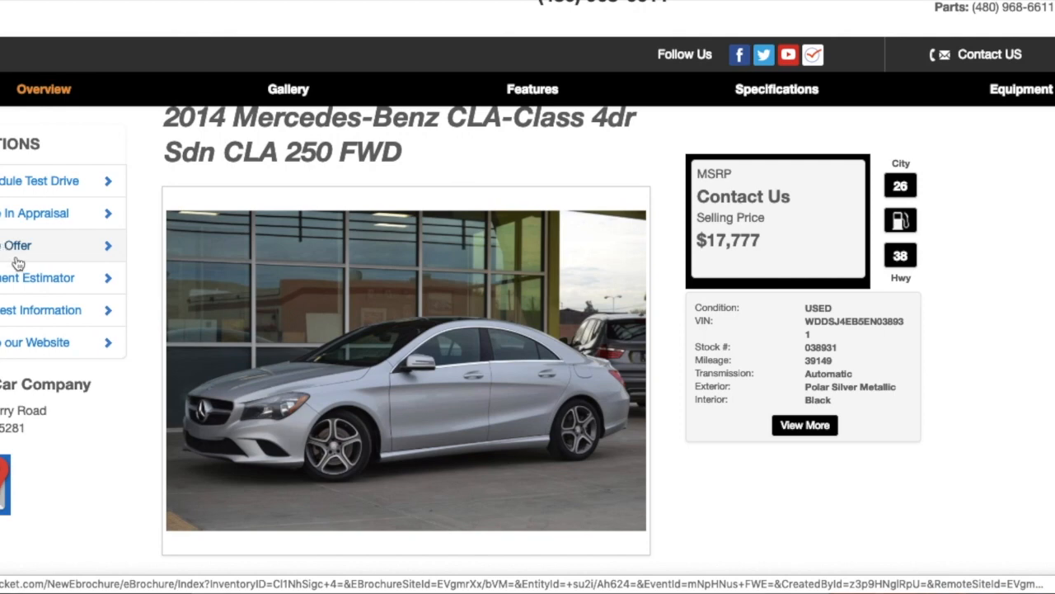
mouse_move(31, 263)
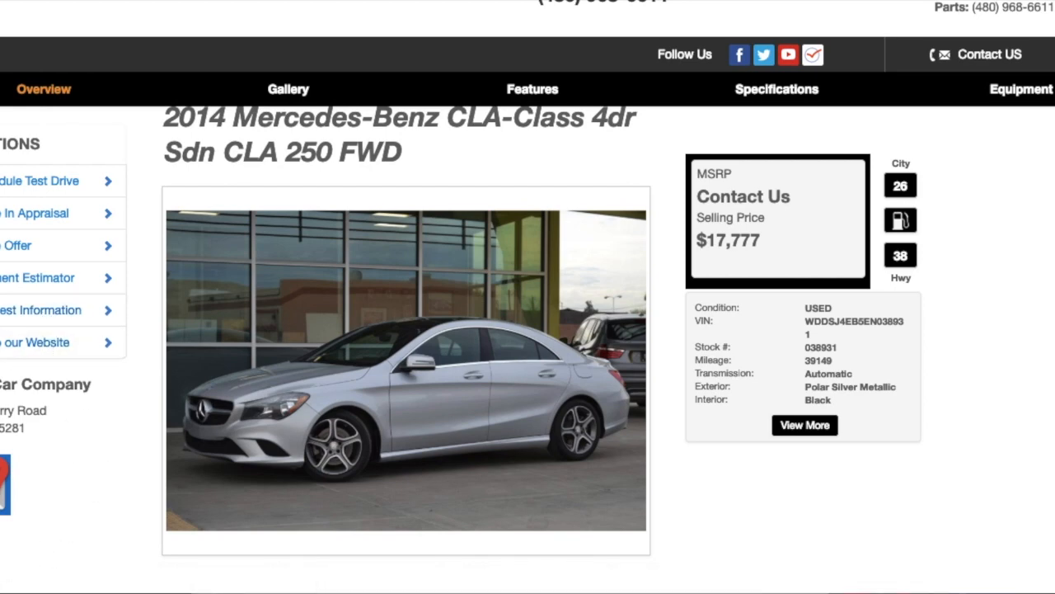
mouse_move(1035, 219)
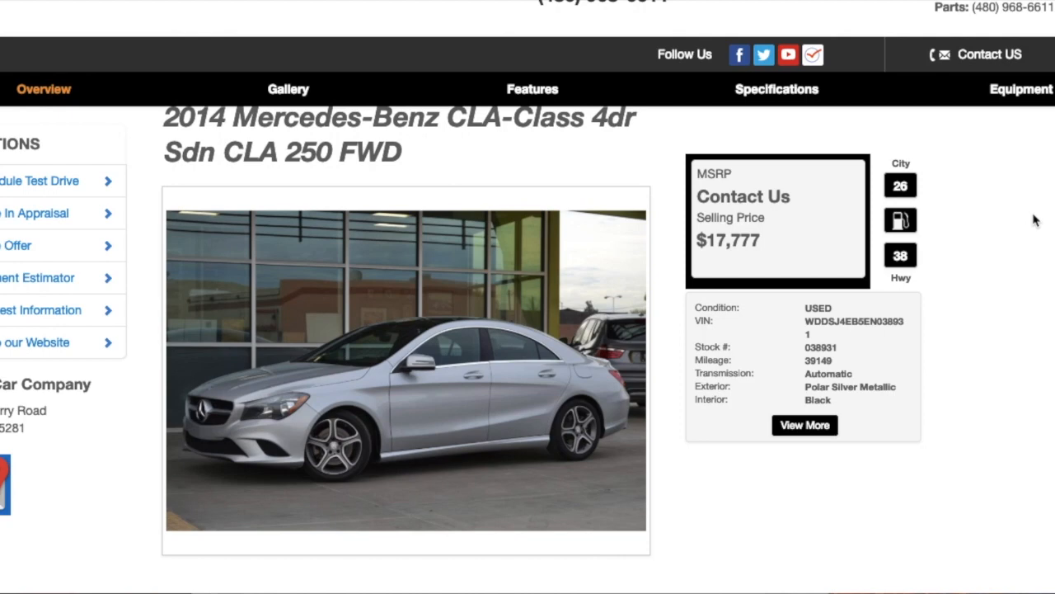
mouse_move(1040, 230)
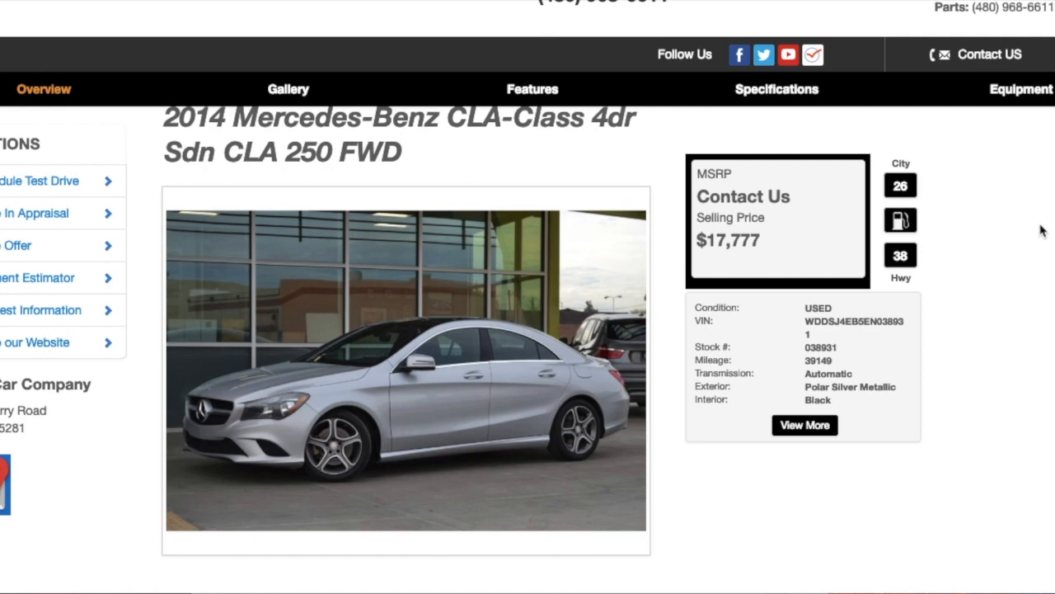
mouse_move(1051, 263)
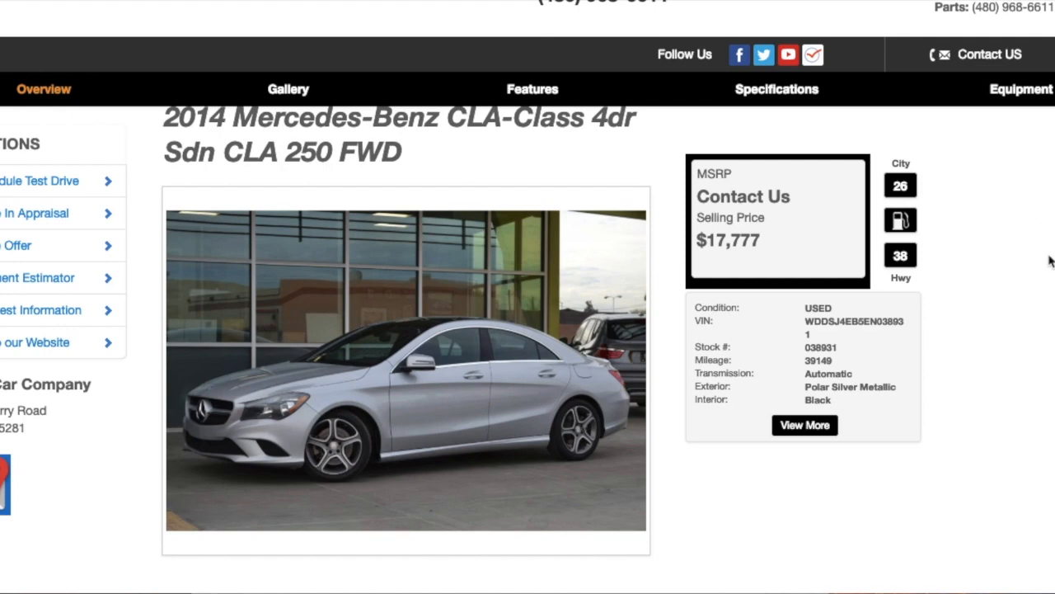
Step: Enlarge the first dealership photo of the CLA in the Gallery lightbox
scroll(down, 3)
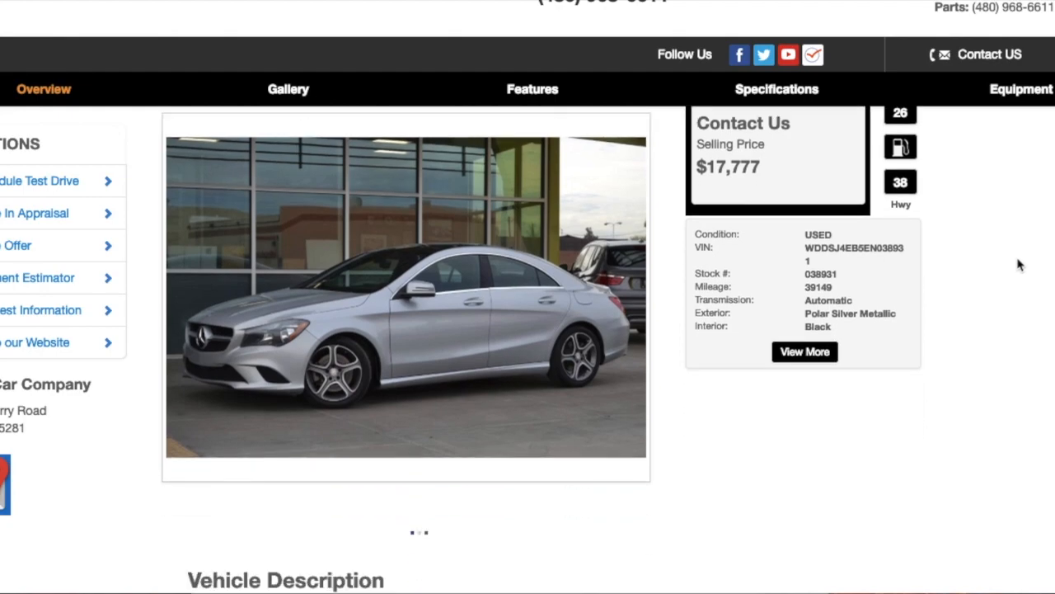
scroll(down, 3)
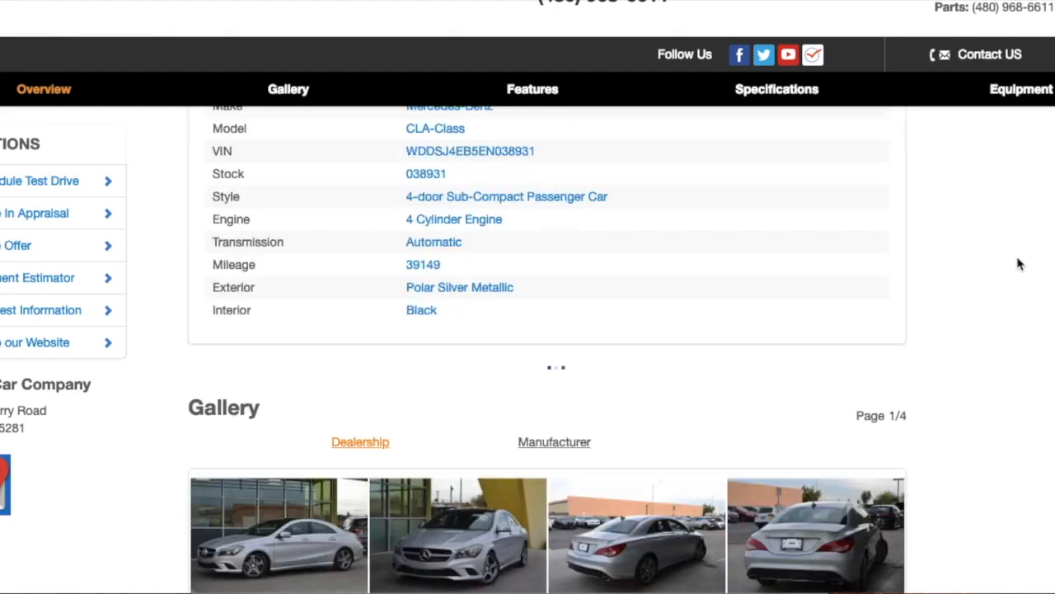
scroll(down, 3)
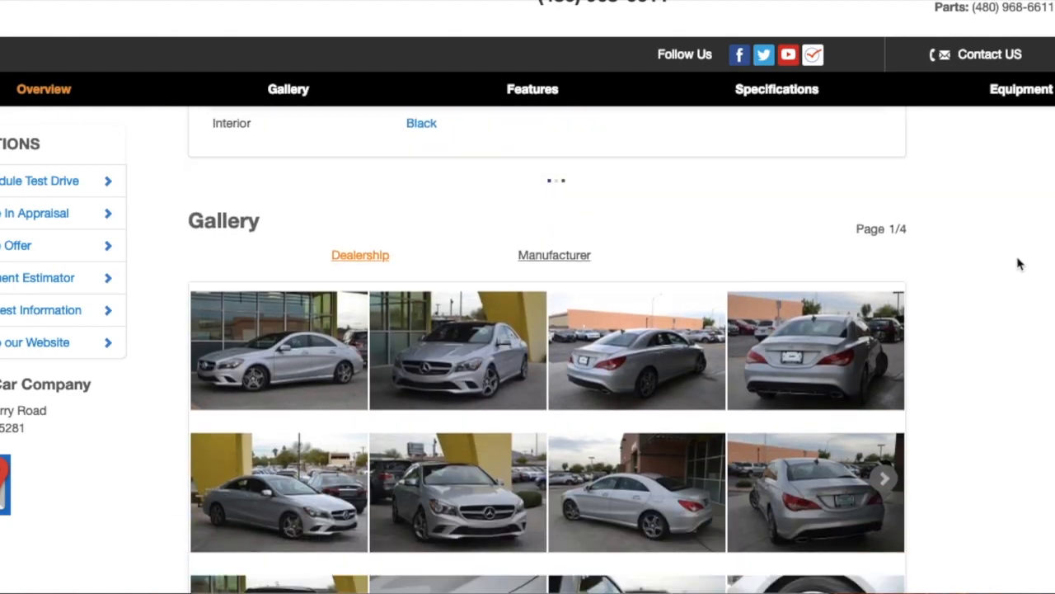
click(279, 349)
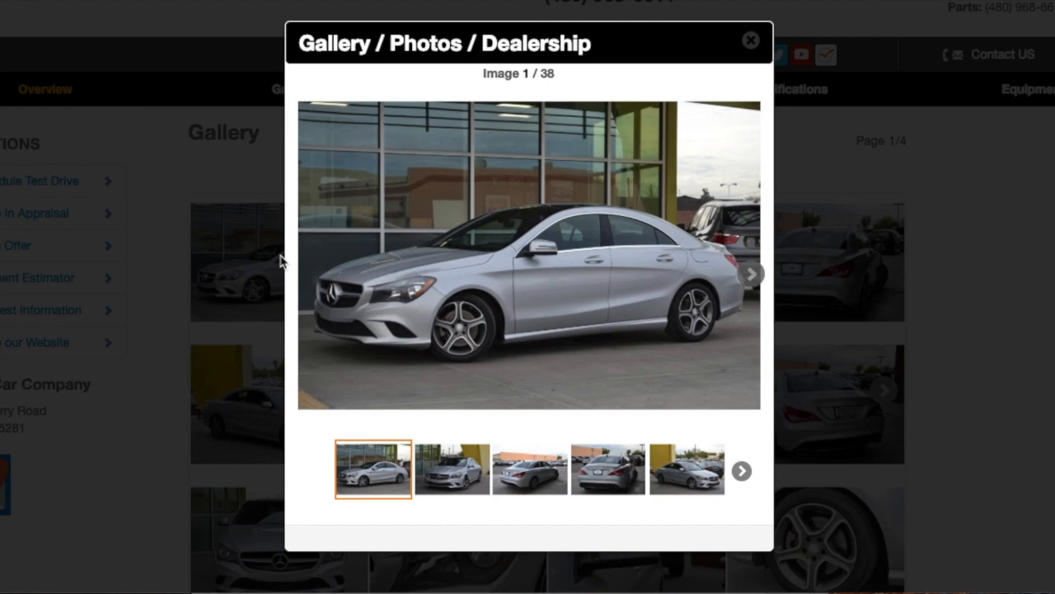
Step: Advance through the exterior and interior photos to image 36 of 38
click(741, 274)
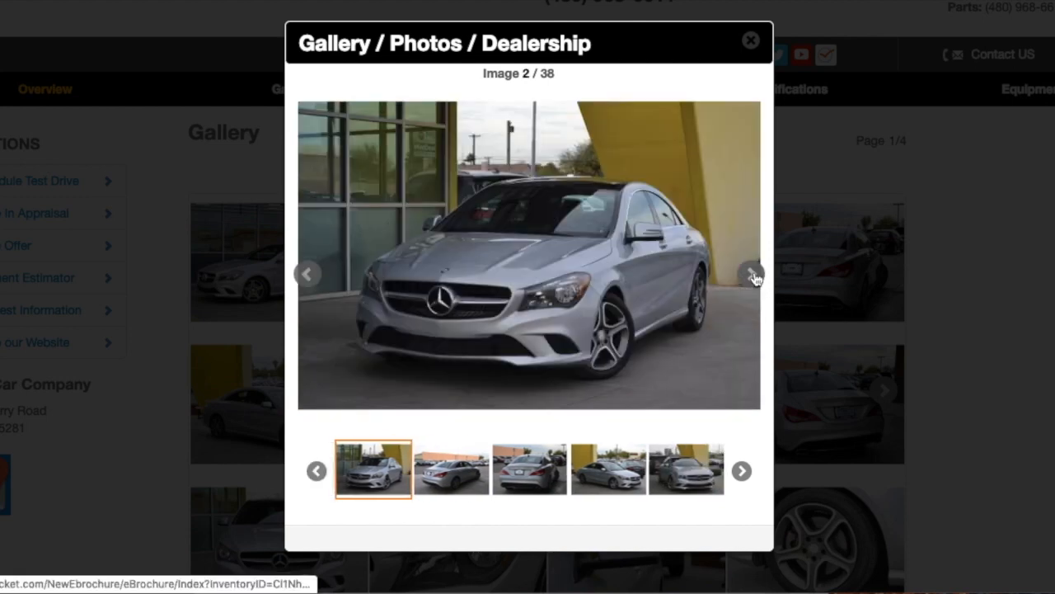
click(740, 273)
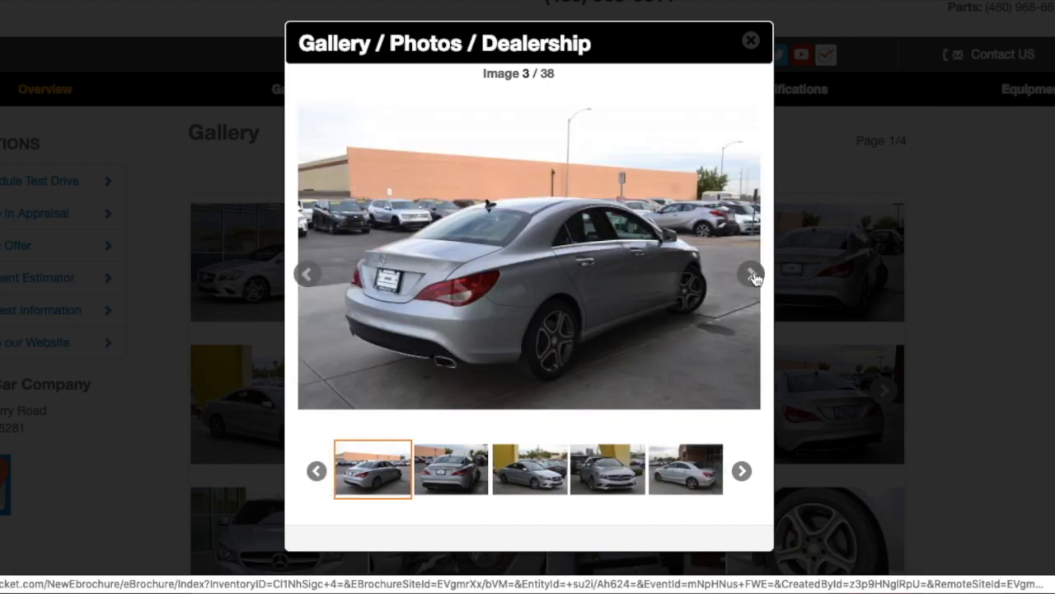
click(751, 274)
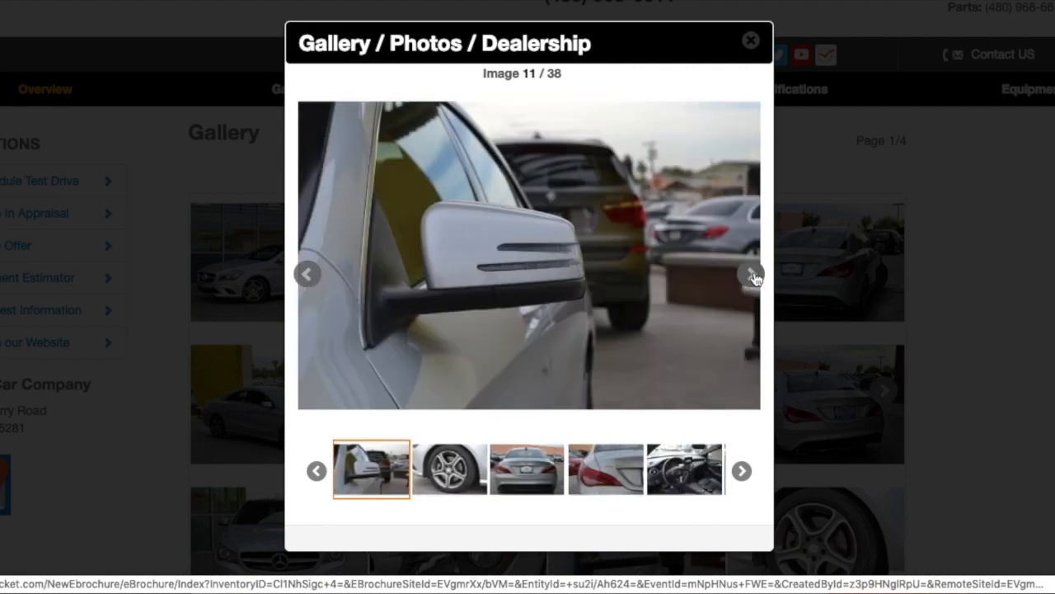
click(751, 273)
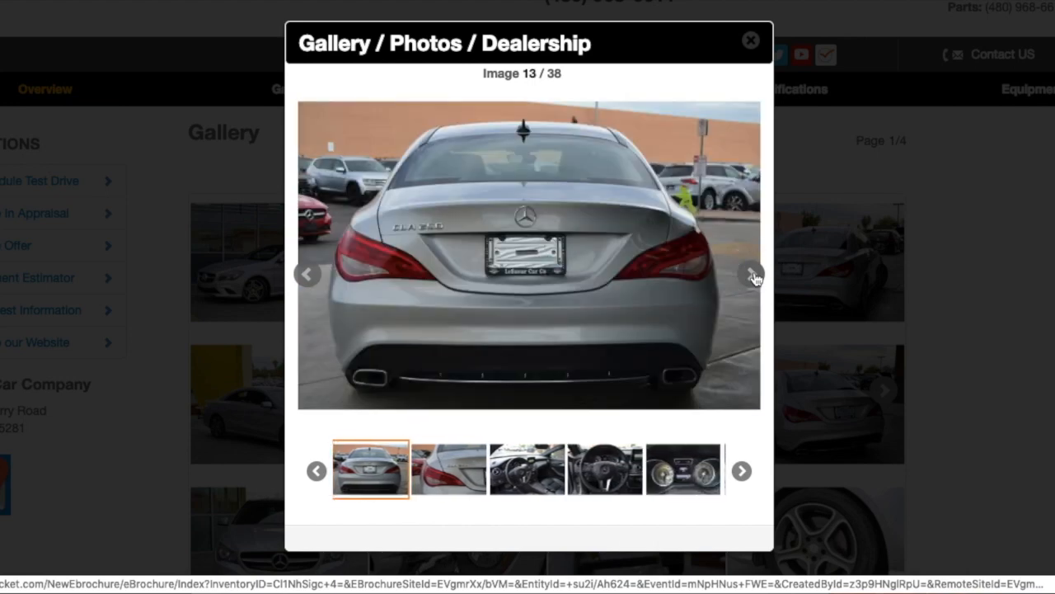
click(751, 273)
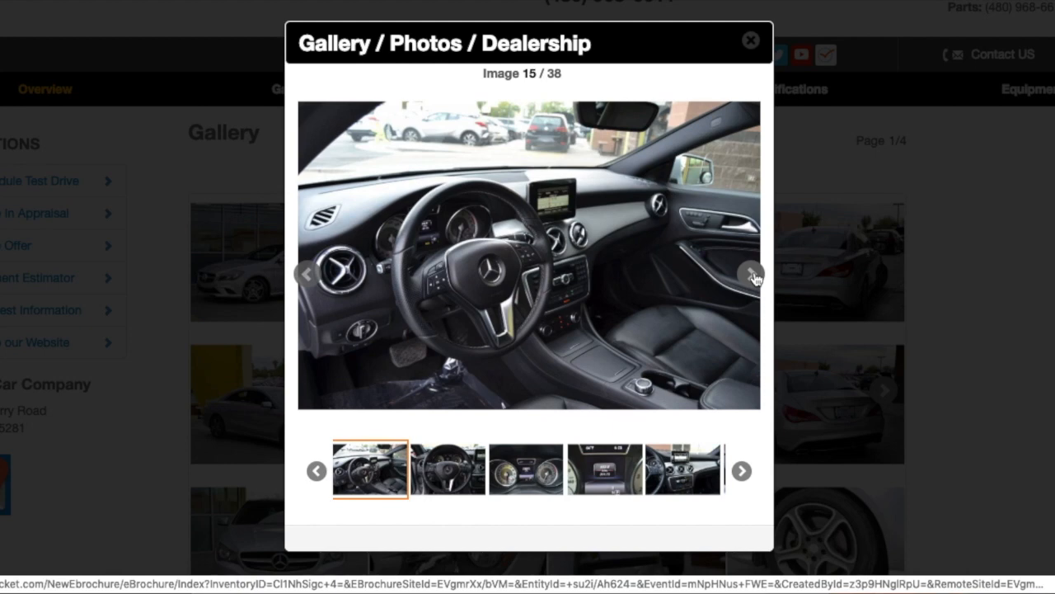
click(753, 274)
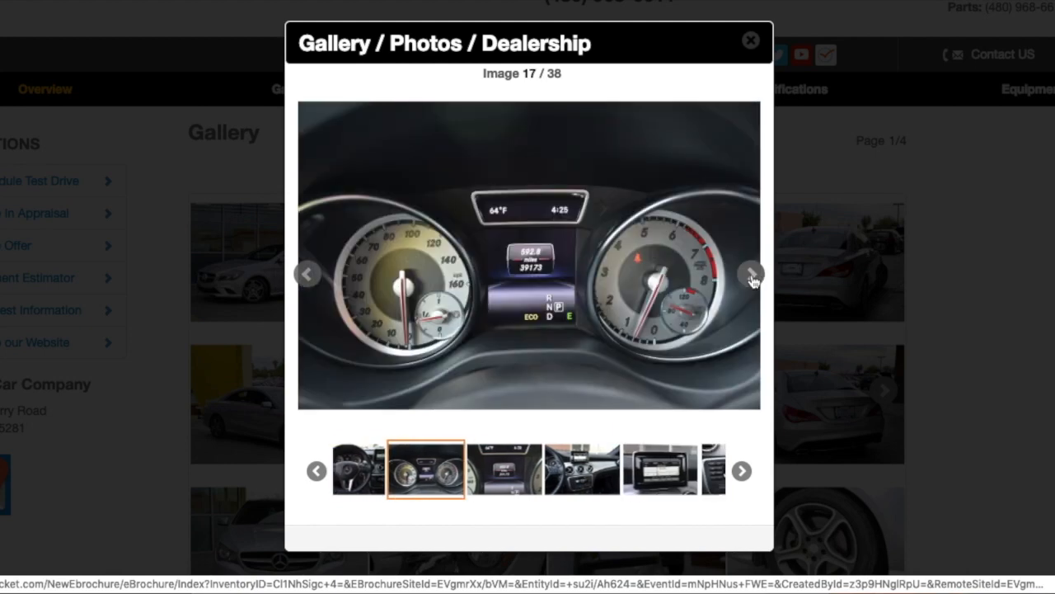
click(749, 274)
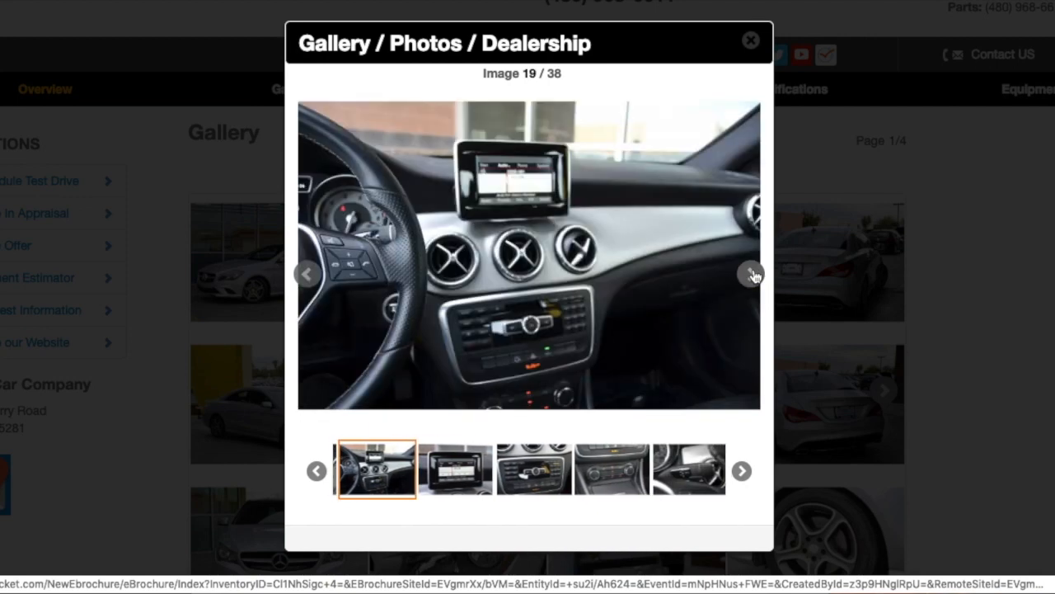
click(751, 273)
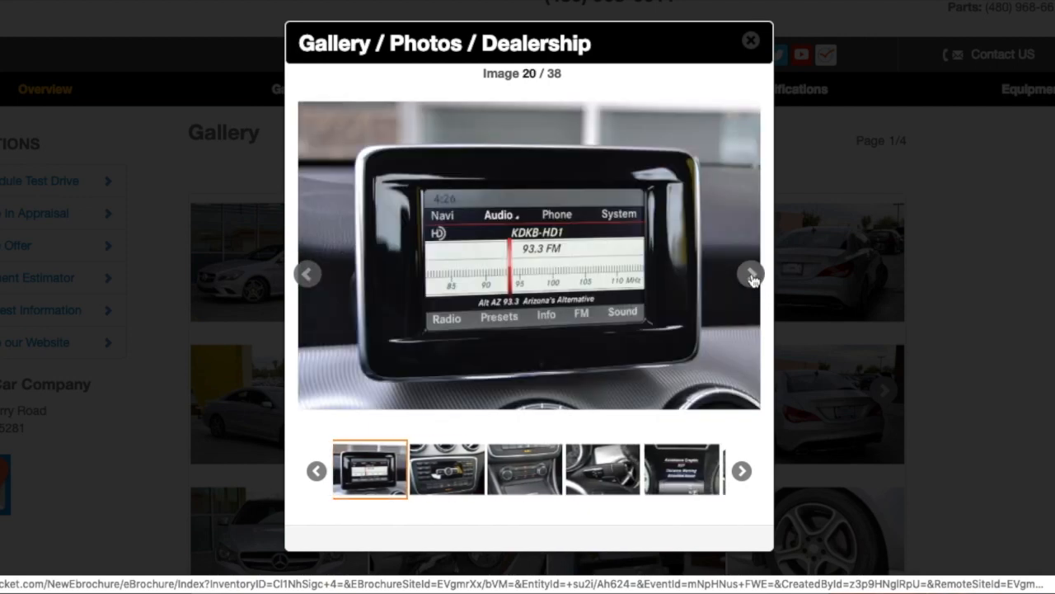
click(750, 273)
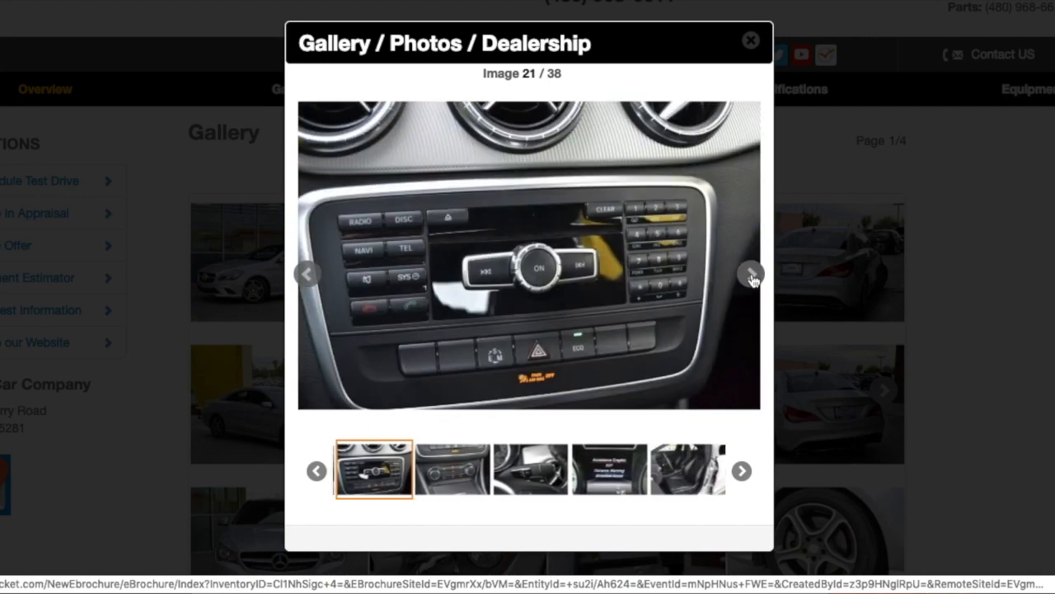
click(741, 274)
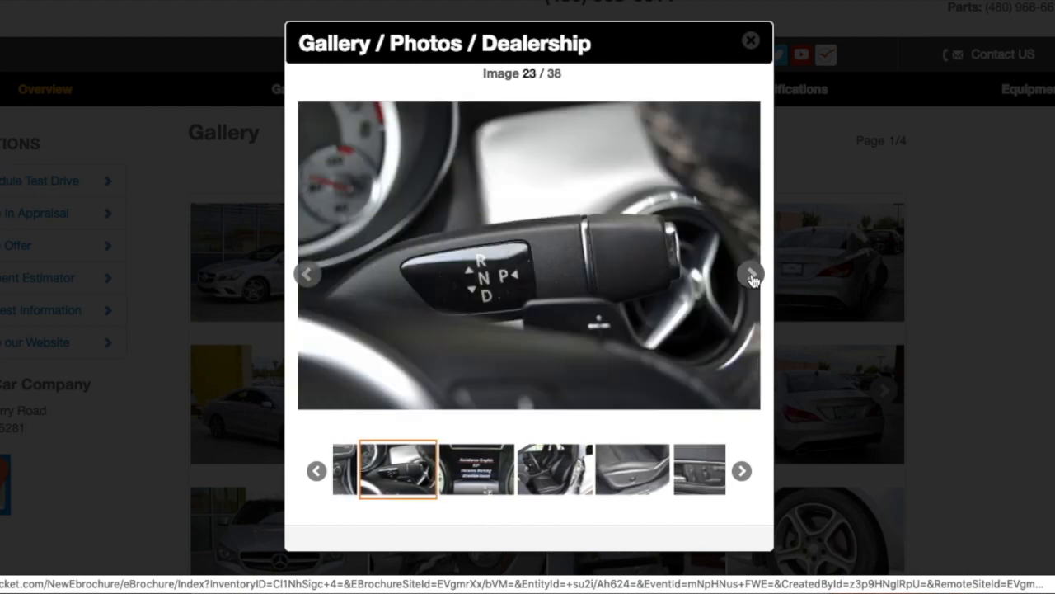
click(751, 274)
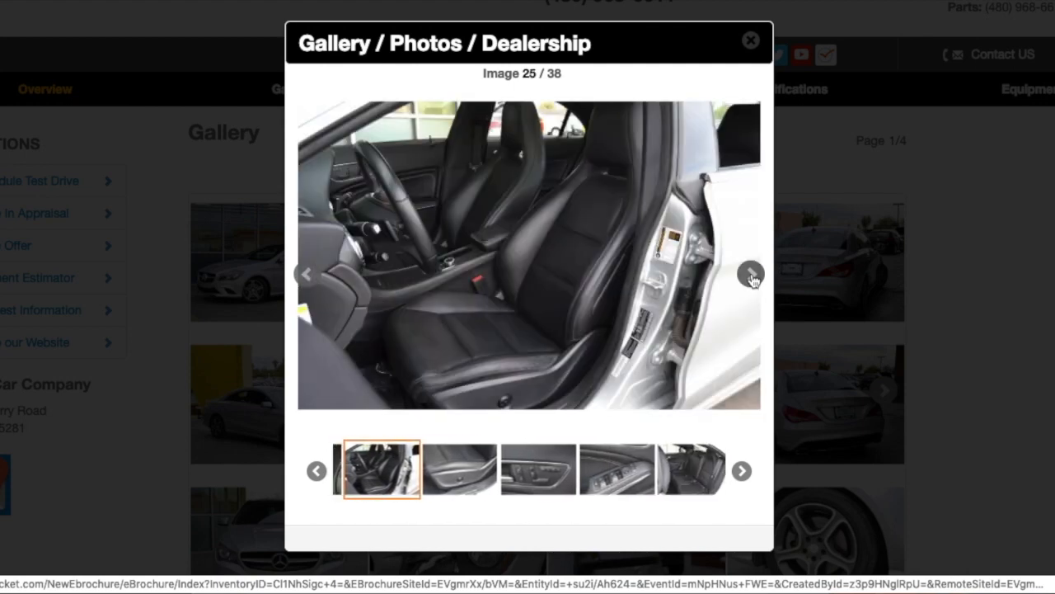
click(750, 274)
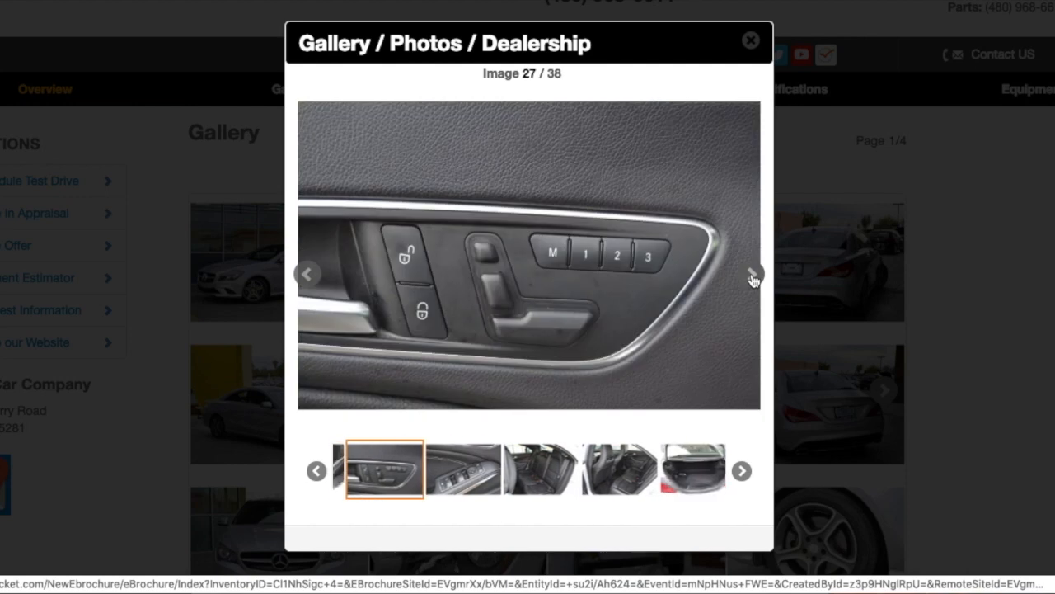
click(740, 273)
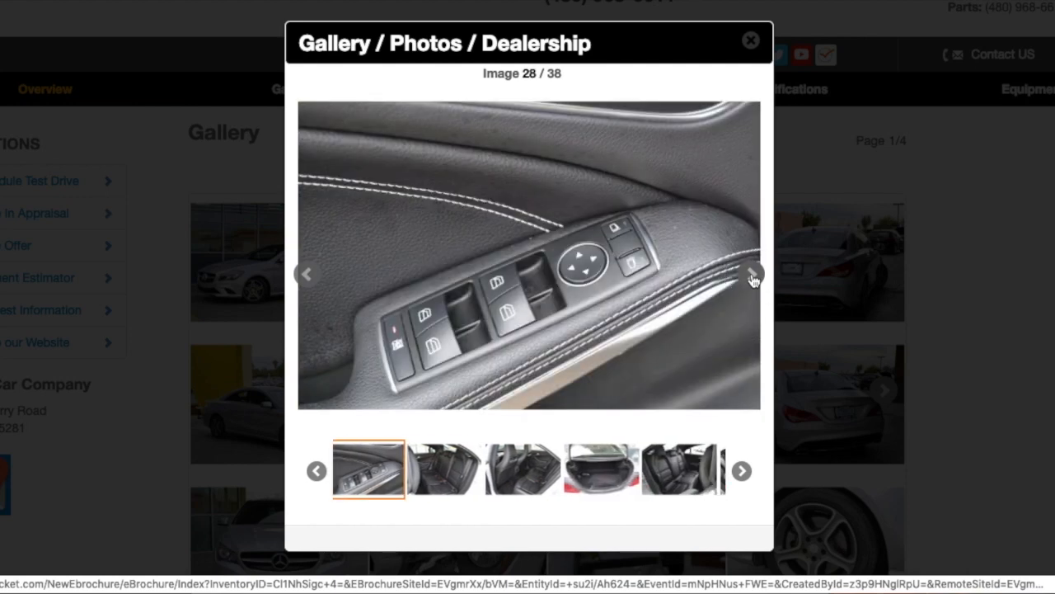
click(751, 274)
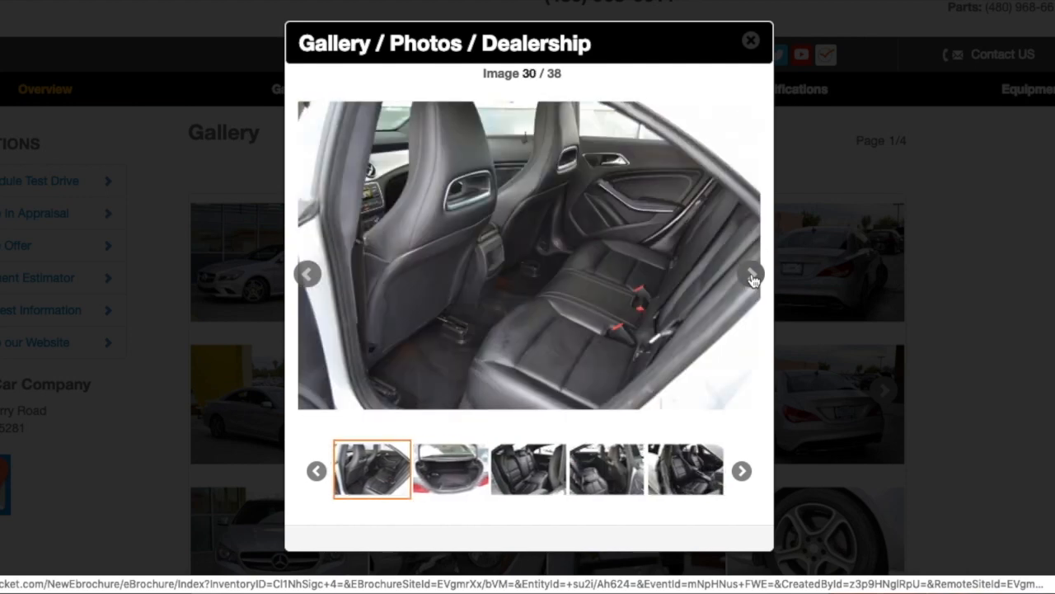
click(749, 273)
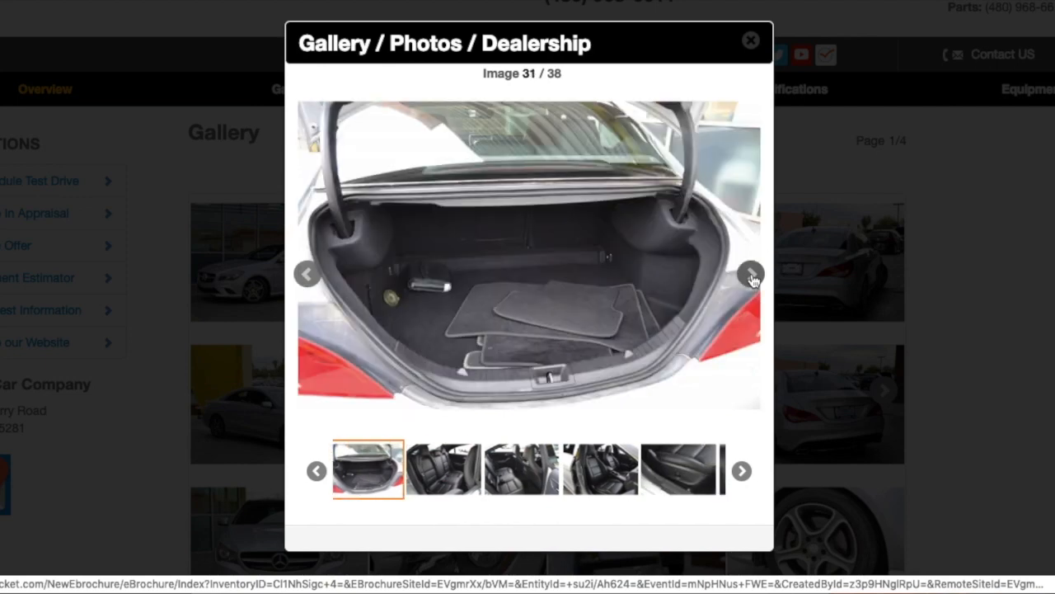
click(749, 273)
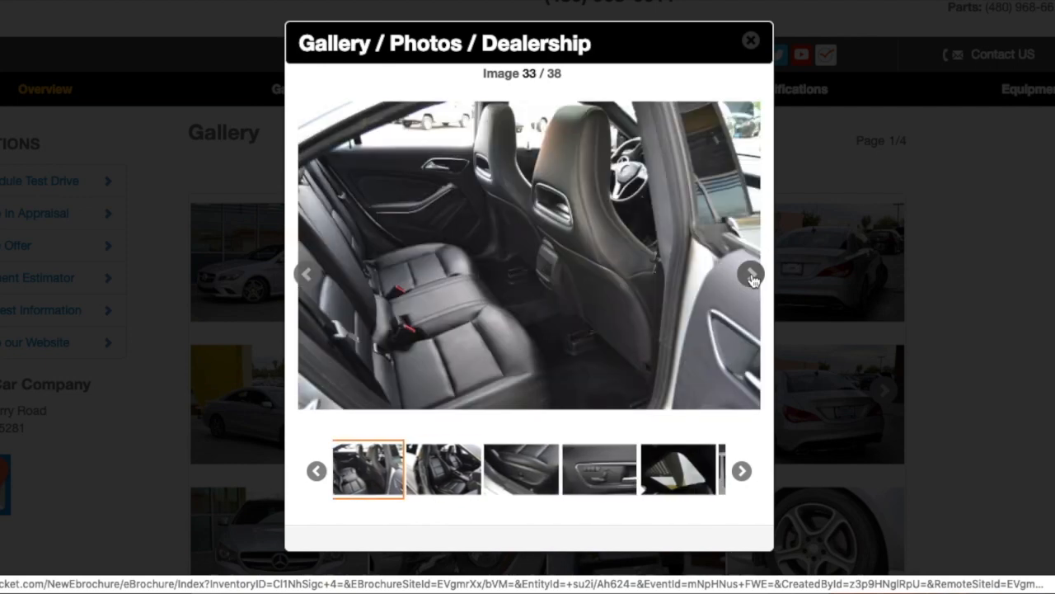
click(749, 273)
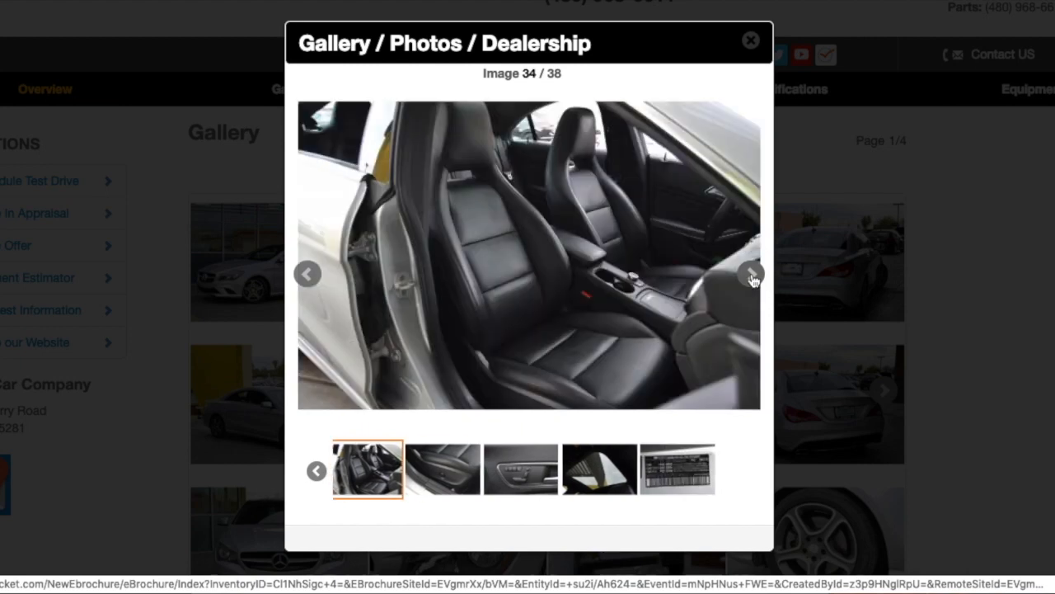
click(749, 274)
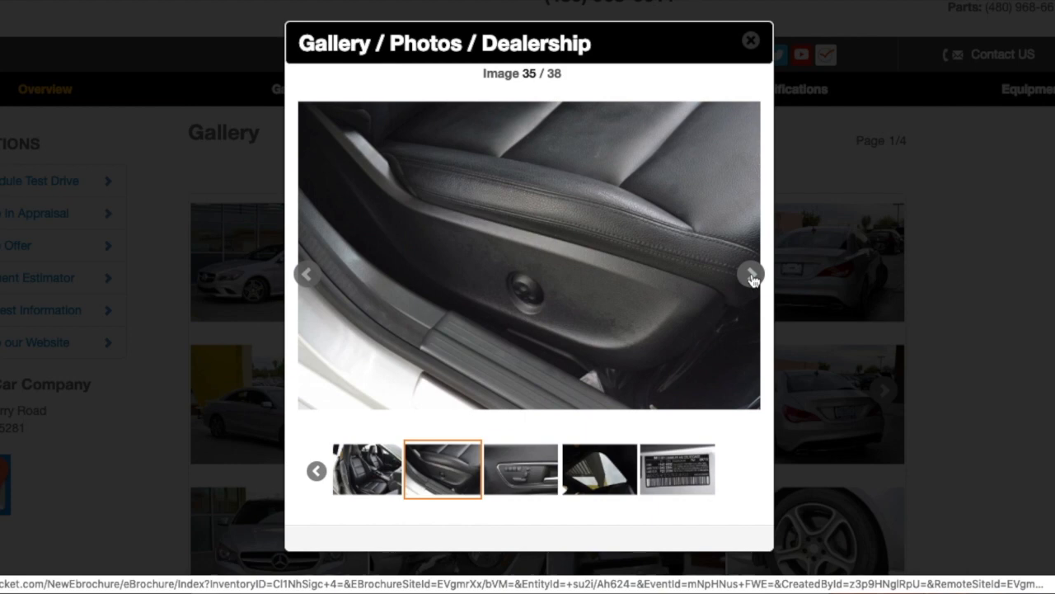
click(750, 274)
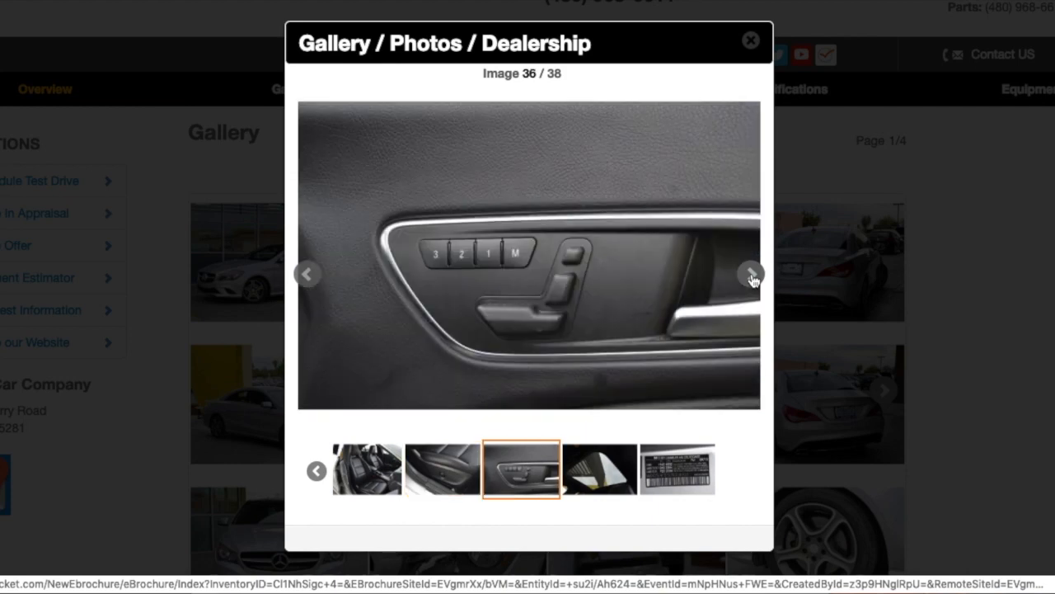
click(749, 273)
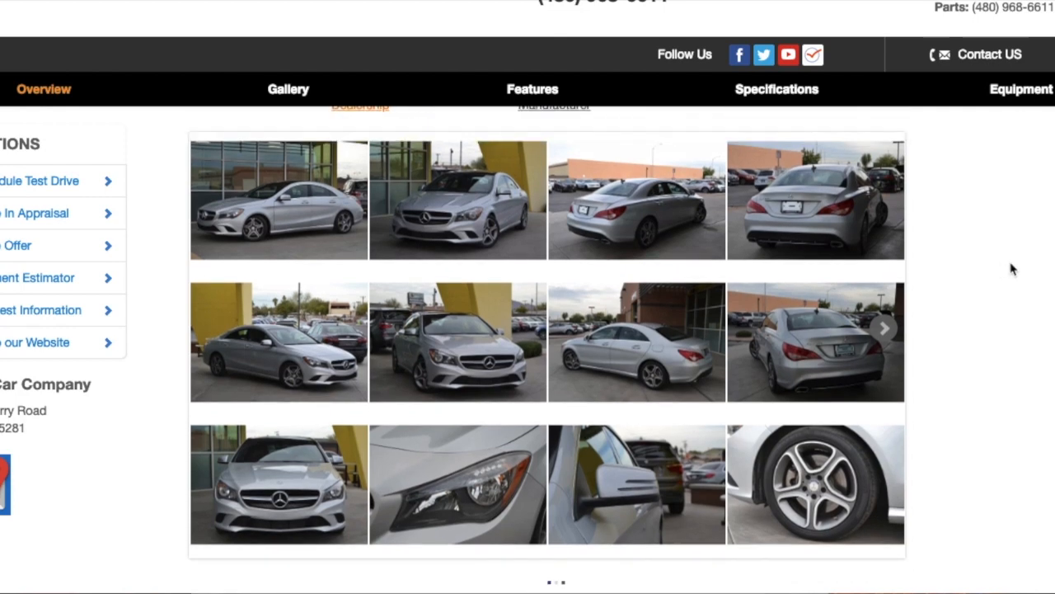
Step: Bring the Mechanical features list (2.0L I-4 Turbo, 7-speed transmission) into view
scroll(down, 3)
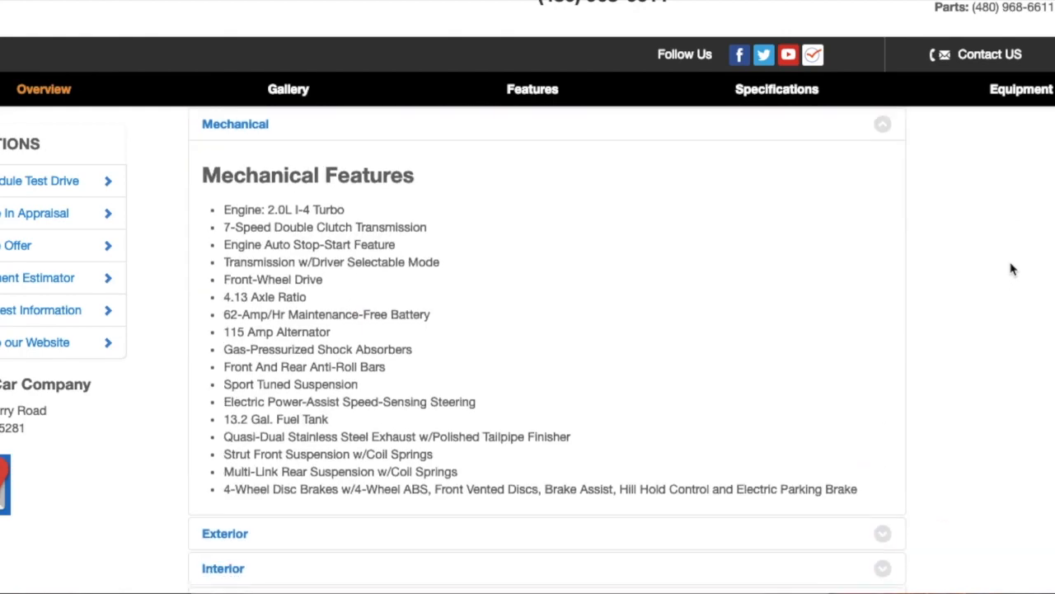
mouse_move(982, 279)
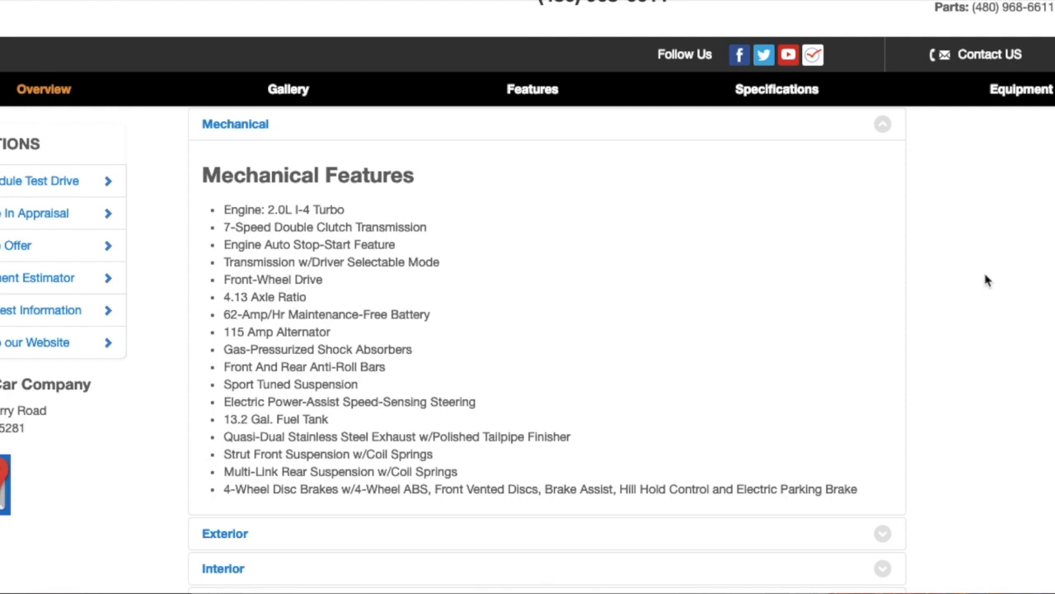
scroll(down, 3)
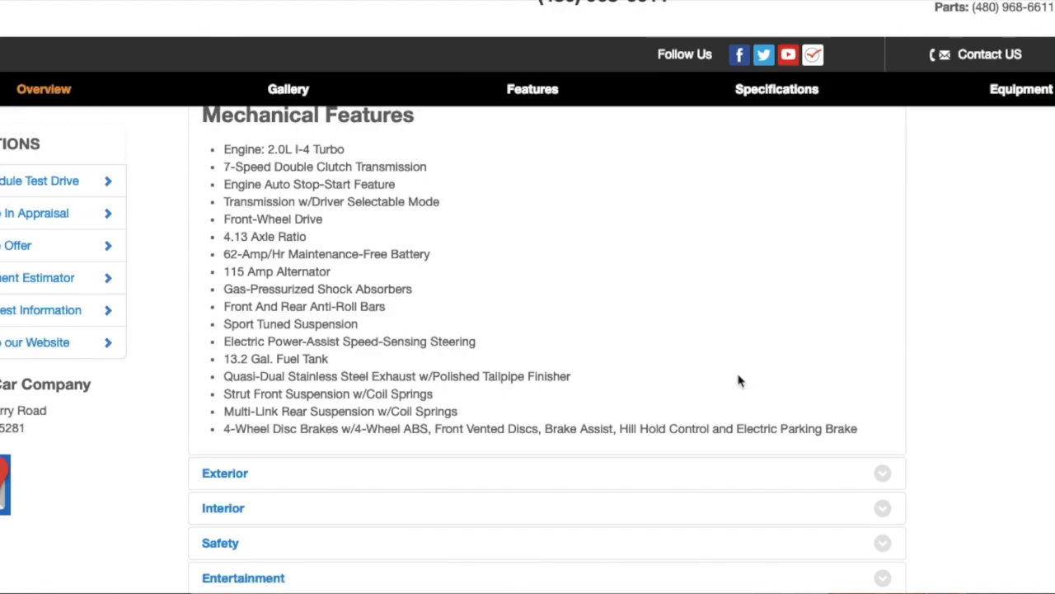
Step: Expand the Interior features, then review Specifications and Equipment down to the dealership sales and service hours
click(224, 472)
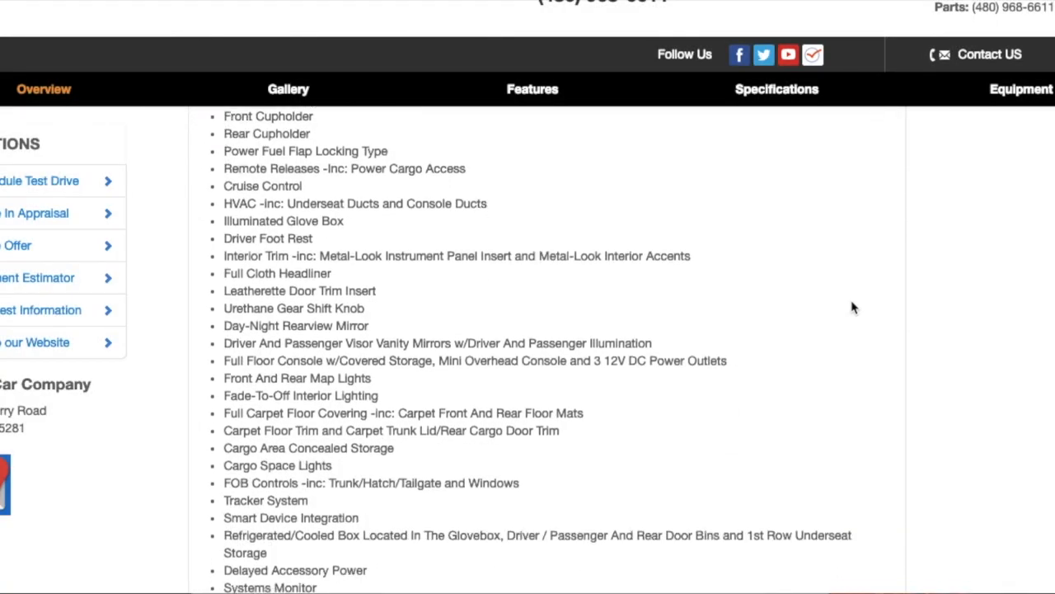
scroll(down, 3)
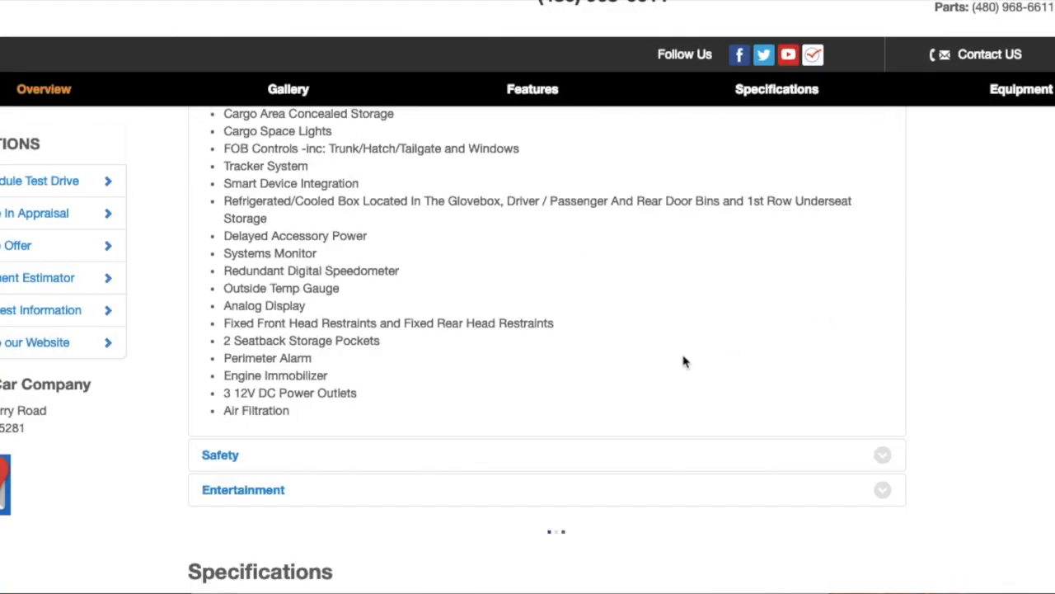
scroll(down, 3)
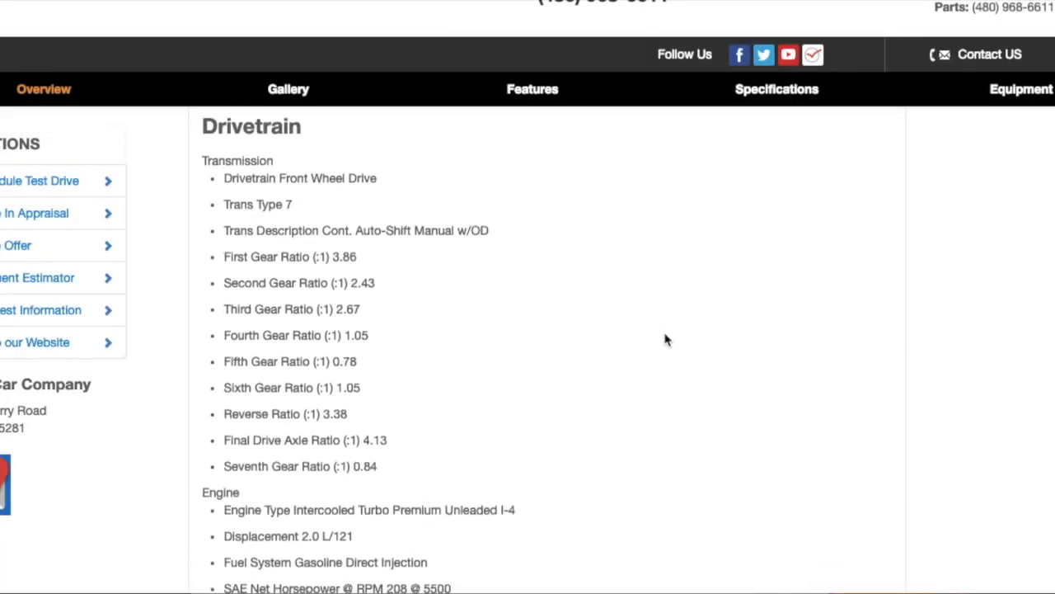
scroll(down, 3)
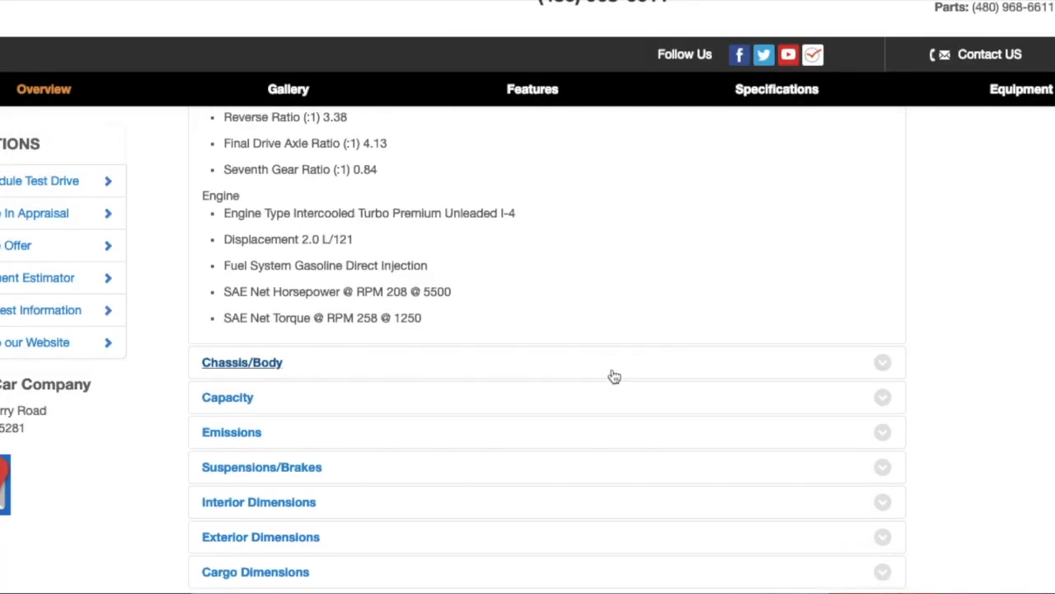
scroll(down, 3)
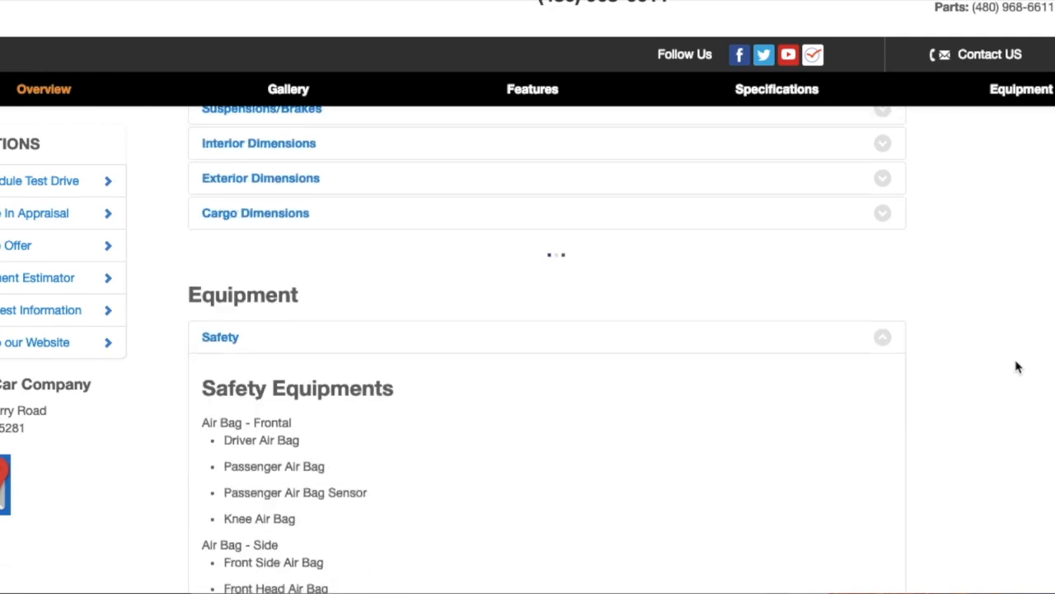
scroll(down, 3)
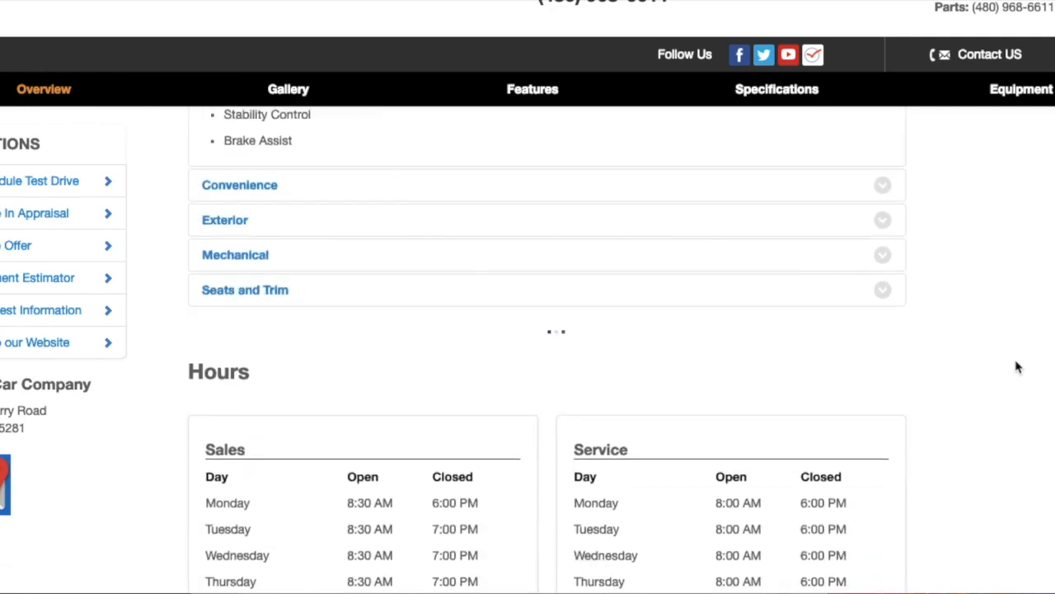
scroll(down, 3)
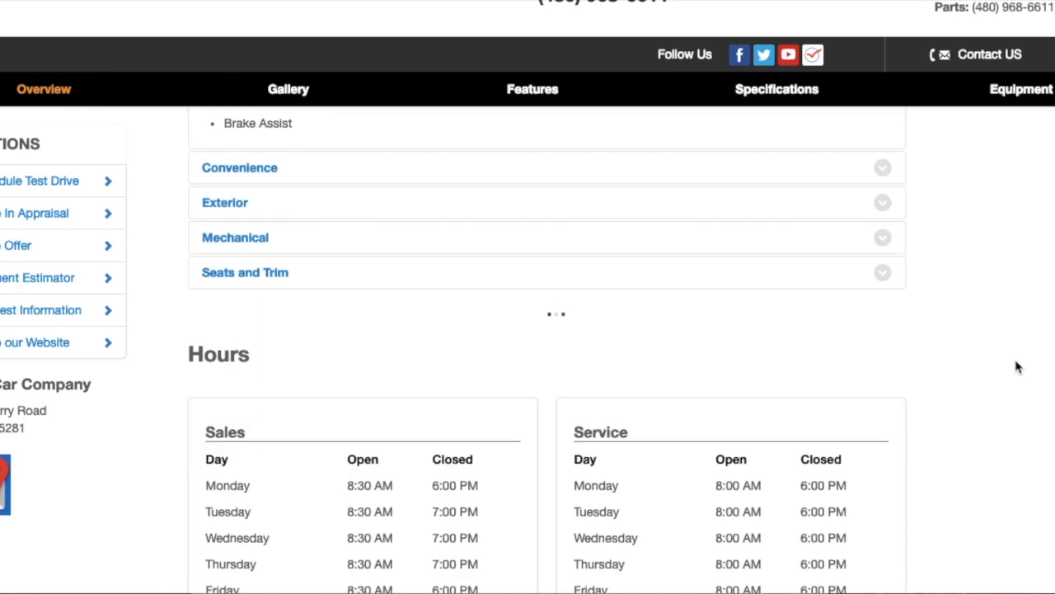
mouse_move(1012, 367)
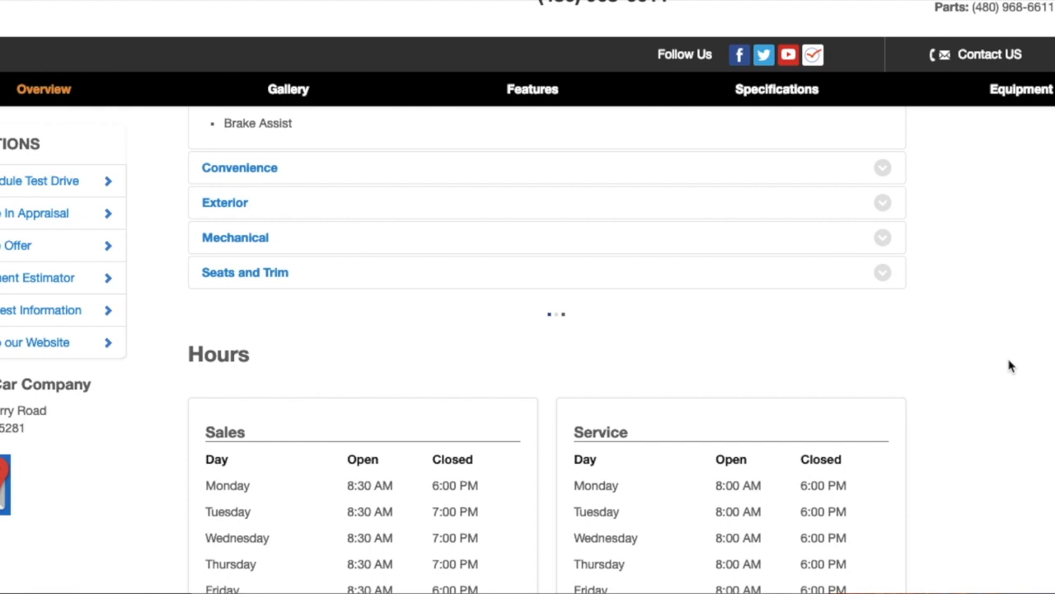